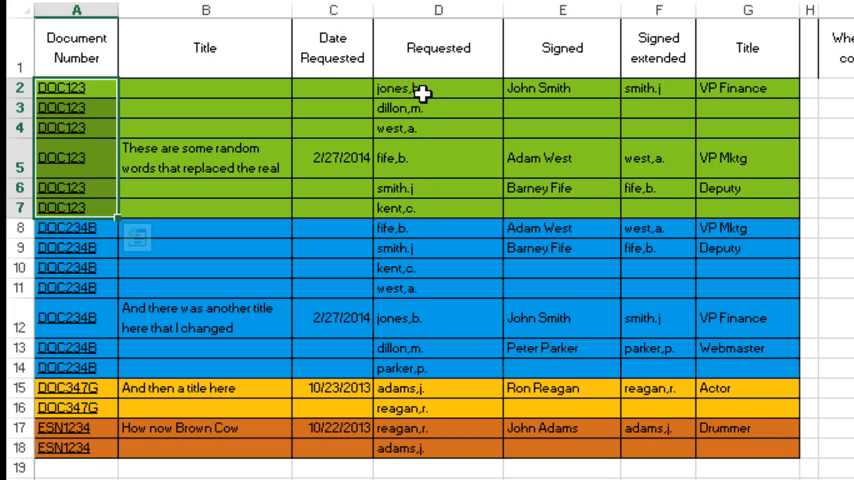
mouse_move(413, 170)
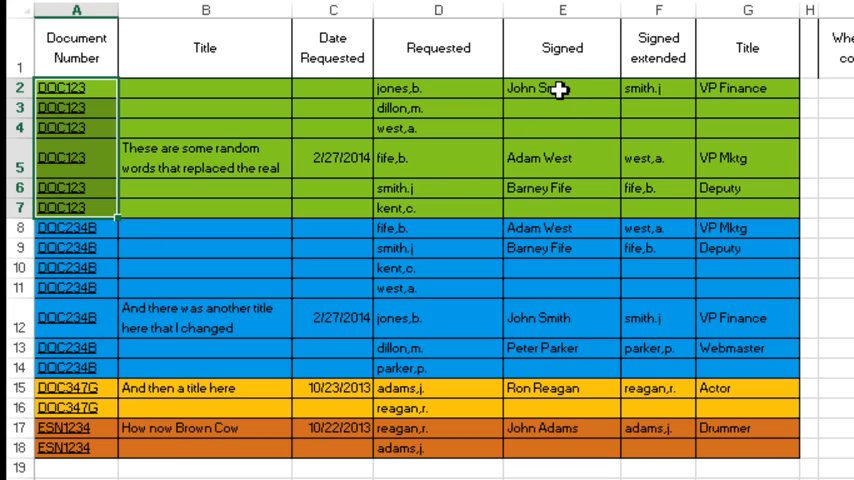
mouse_move(758, 87)
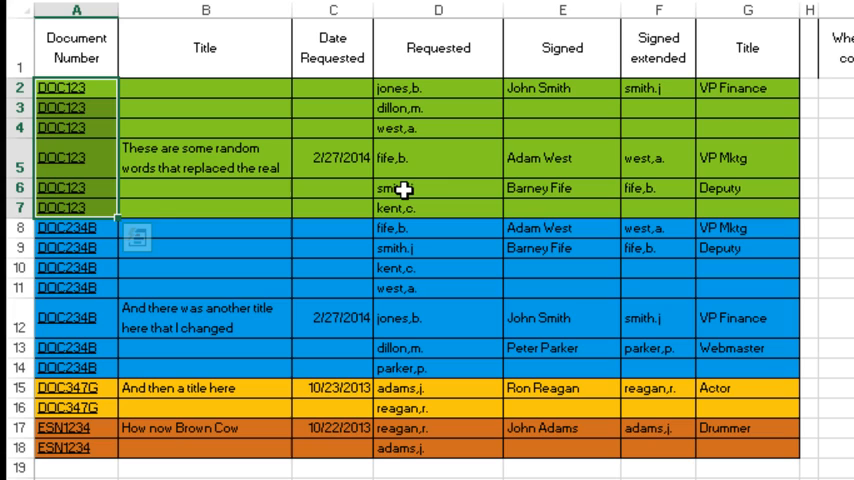
mouse_move(573, 103)
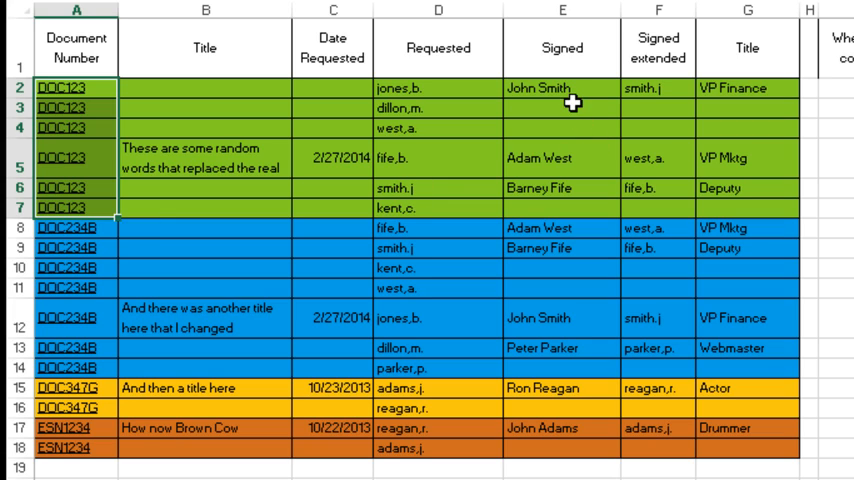
mouse_move(551, 167)
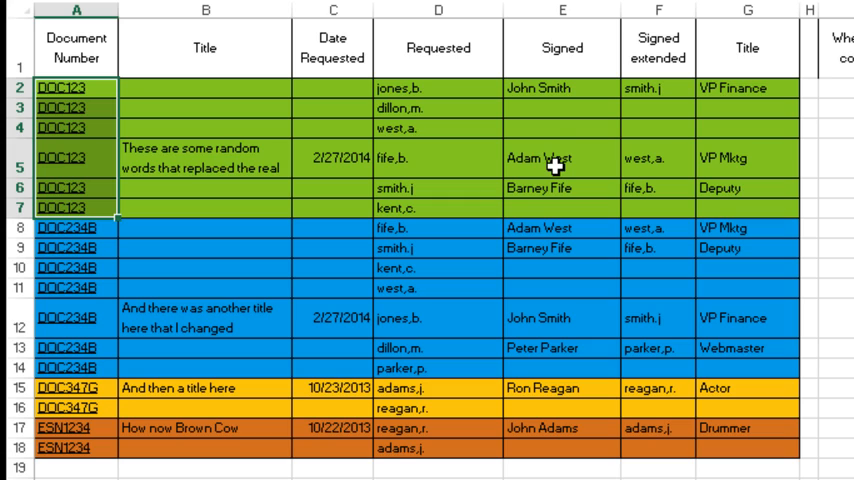
mouse_move(555, 108)
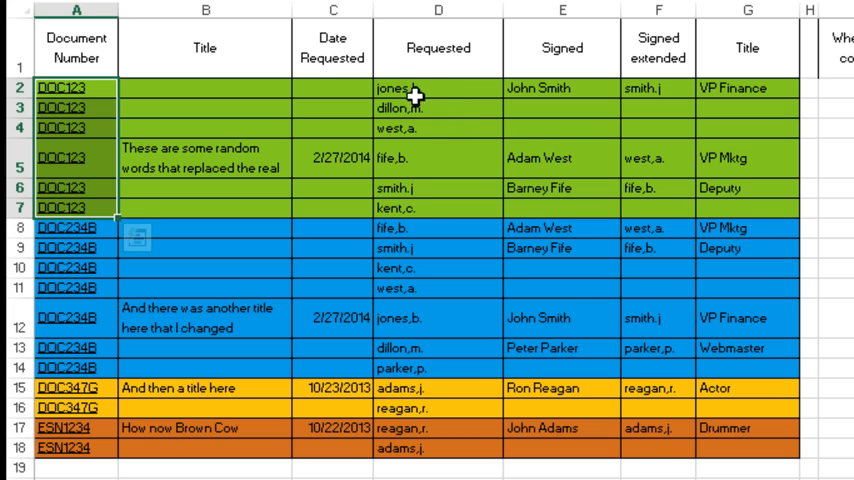
mouse_move(648, 92)
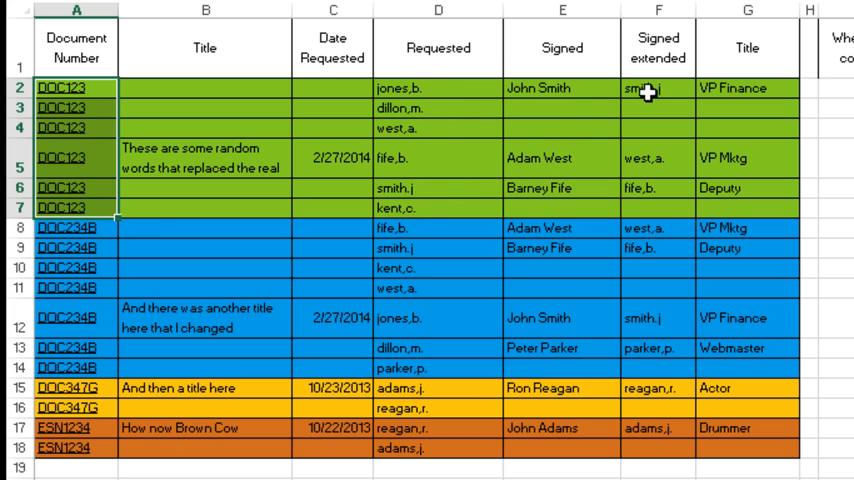
mouse_move(651, 189)
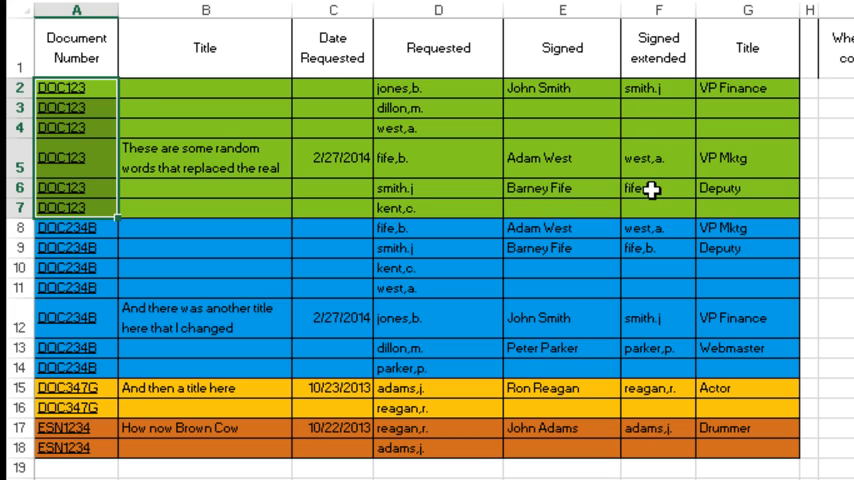
mouse_move(537, 157)
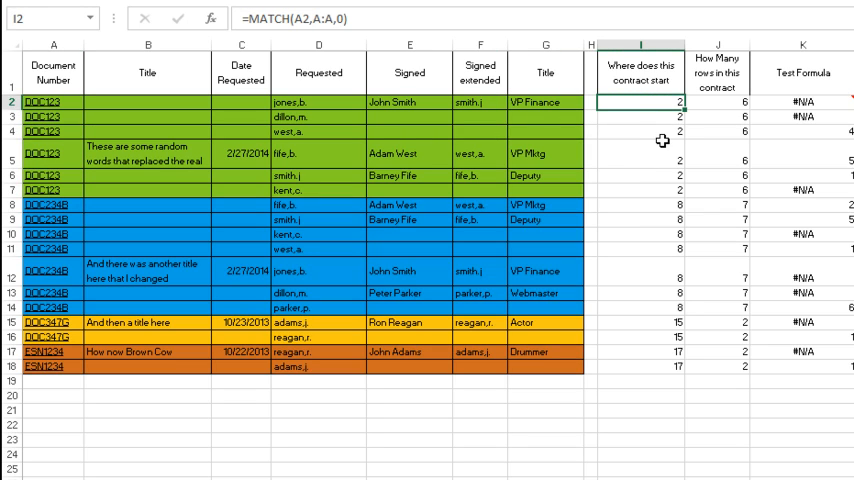
mouse_move(419, 117)
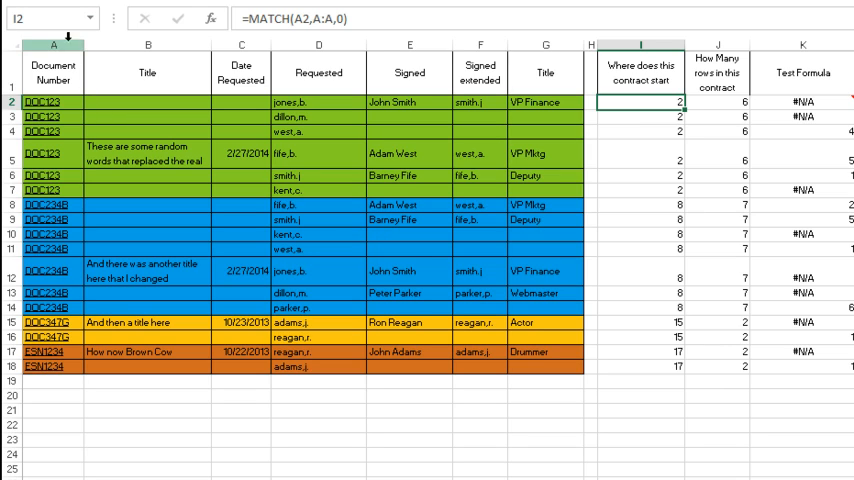
mouse_move(356, 37)
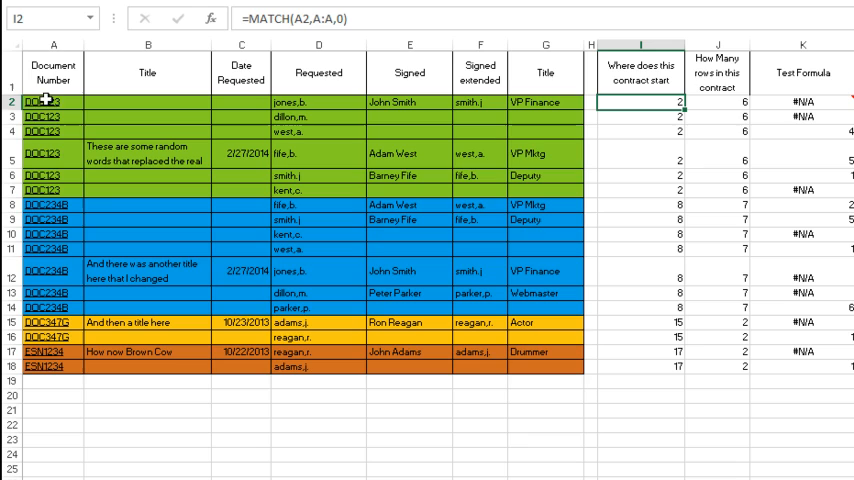
mouse_move(652, 164)
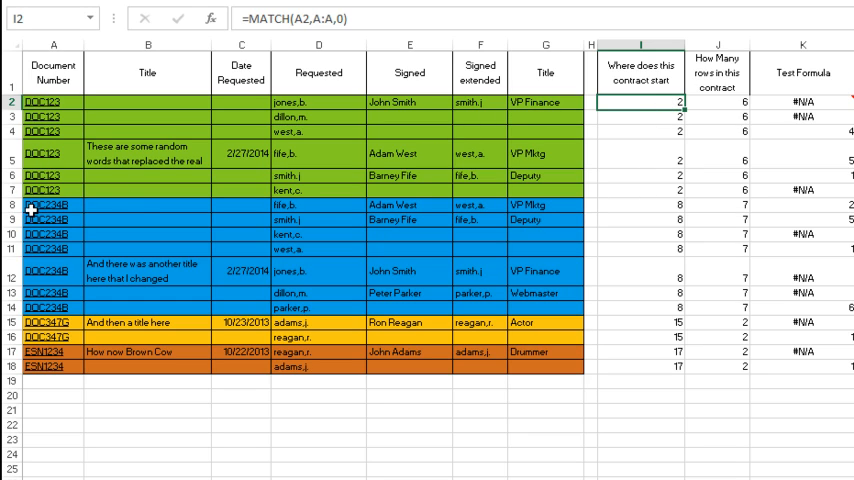
mouse_move(640, 312)
text(=COUNTIF(A:A,A2))
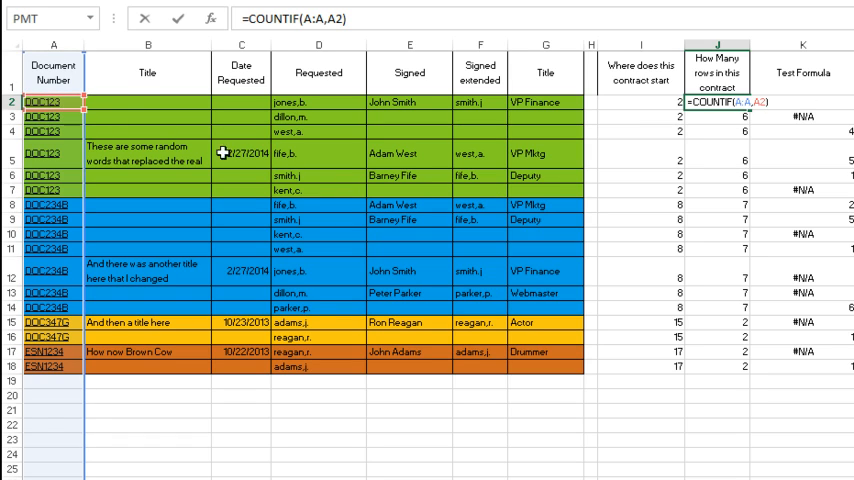
mouse_move(235, 240)
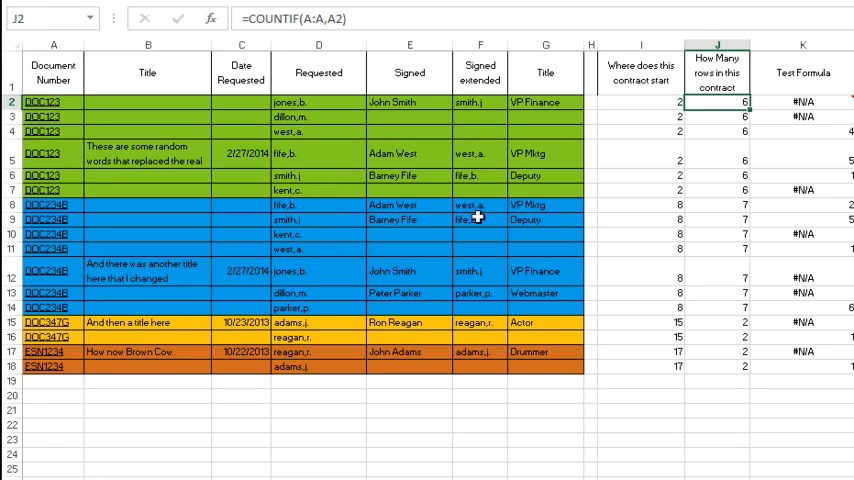
mouse_move(792, 105)
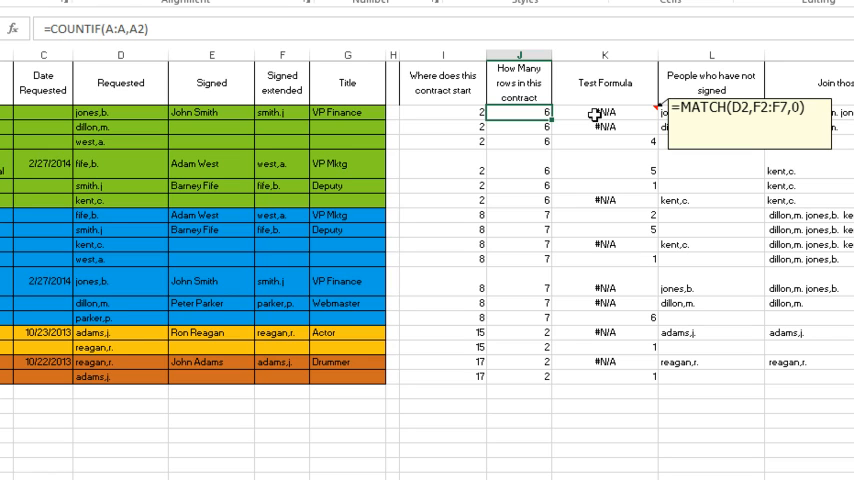
Inspect the TRIM(VLOOKUP) column, then switch to the final sheet without helper columns
click(604, 112)
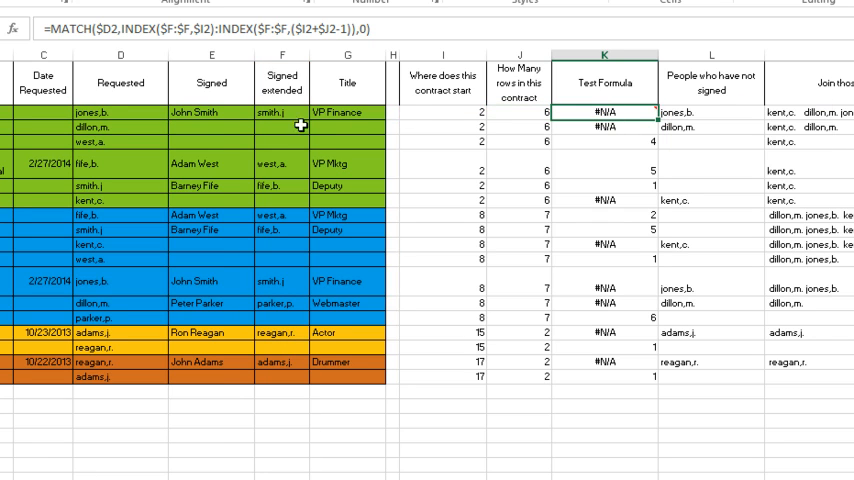
mouse_move(290, 125)
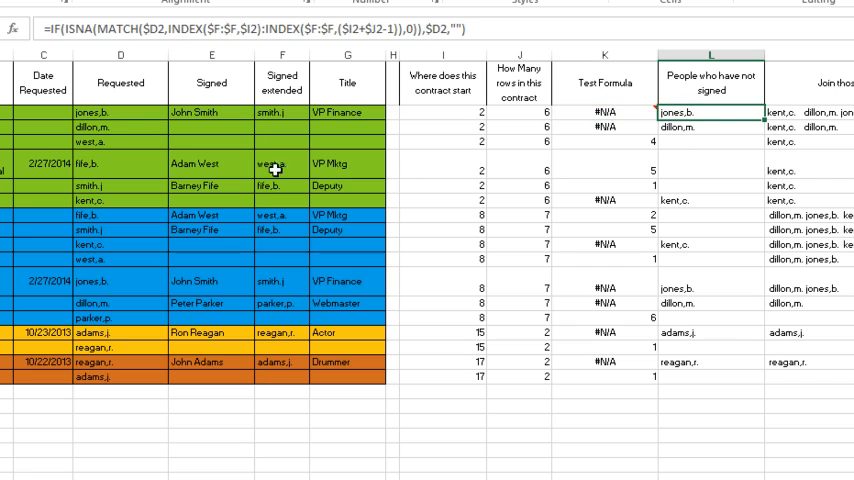
mouse_move(83, 28)
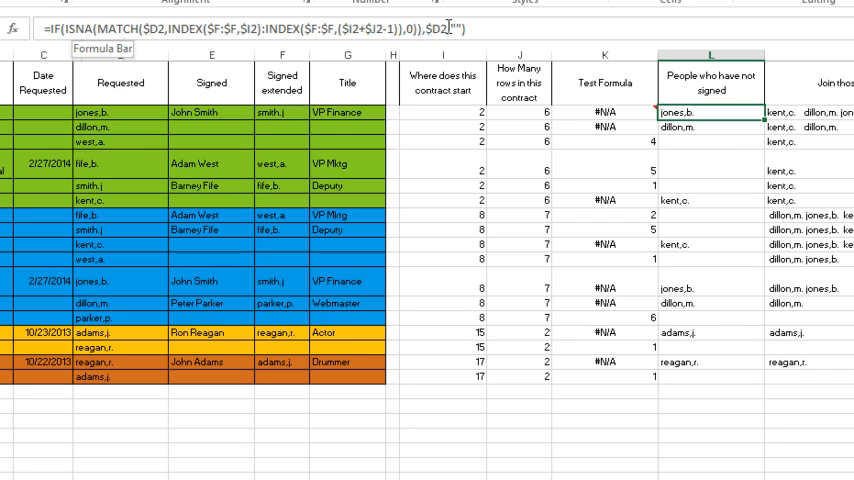
mouse_move(685, 73)
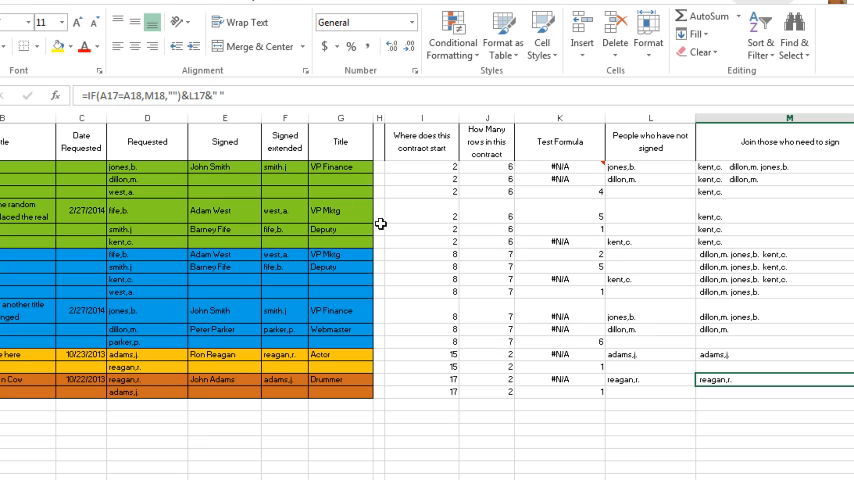
mouse_move(730, 268)
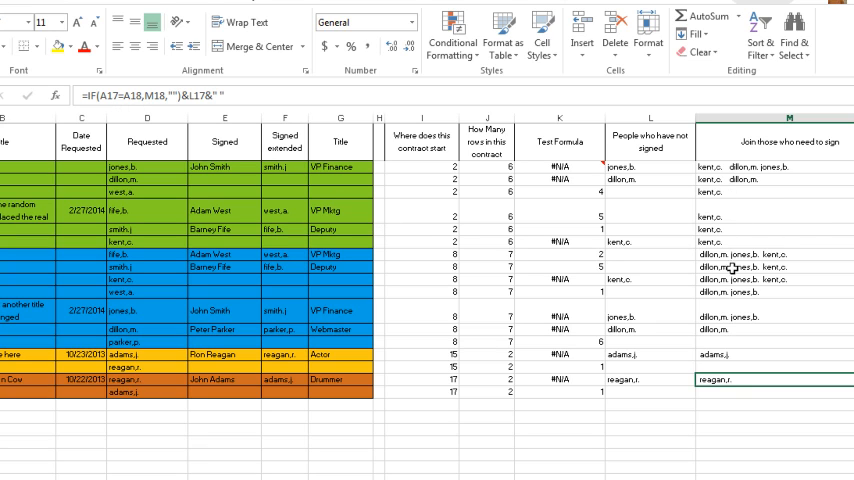
mouse_move(731, 174)
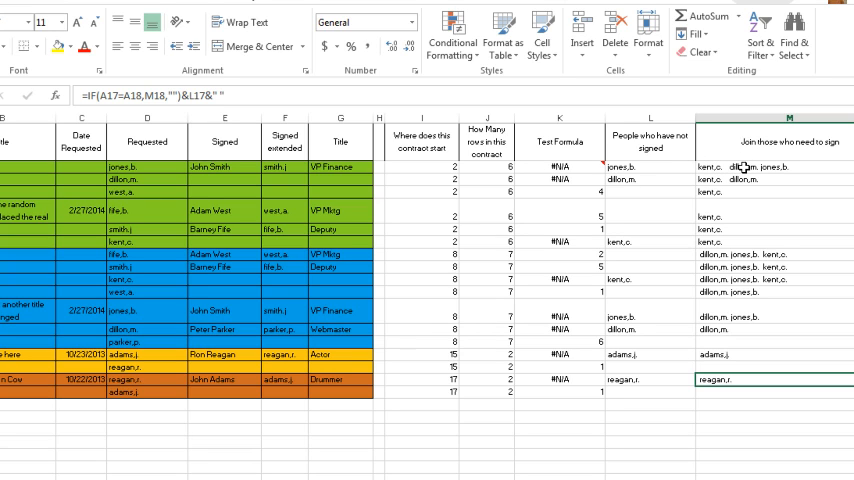
mouse_move(730, 172)
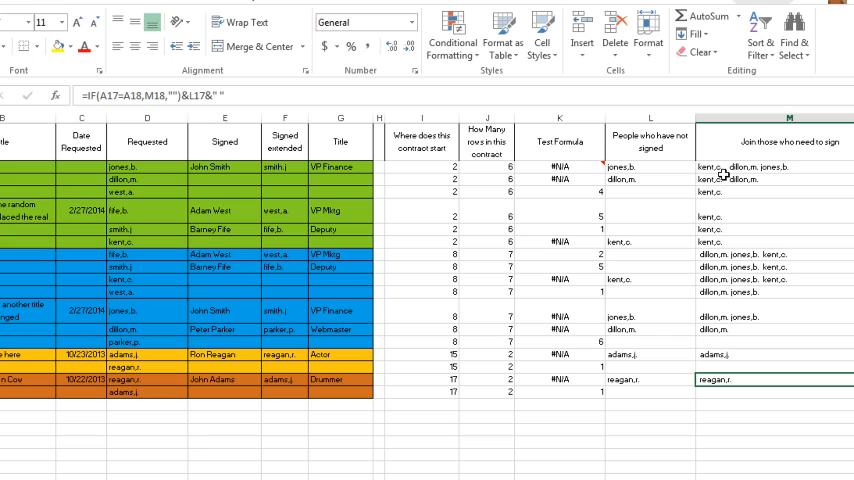
mouse_move(728, 169)
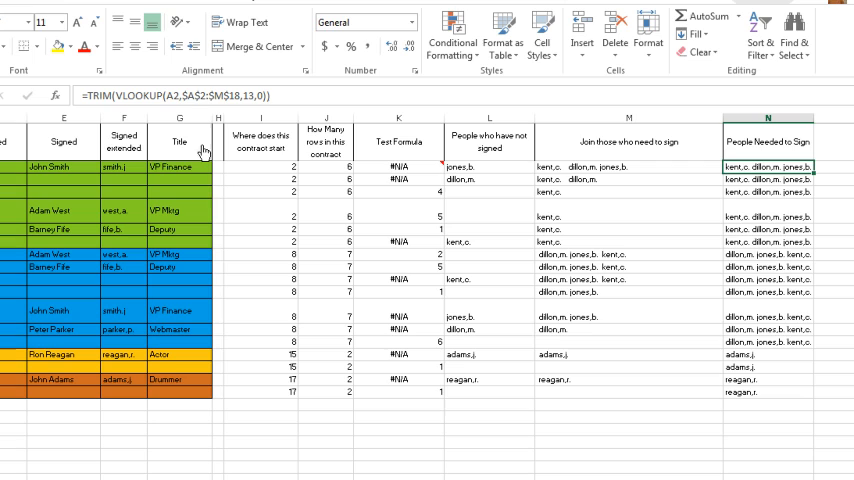
mouse_move(204, 152)
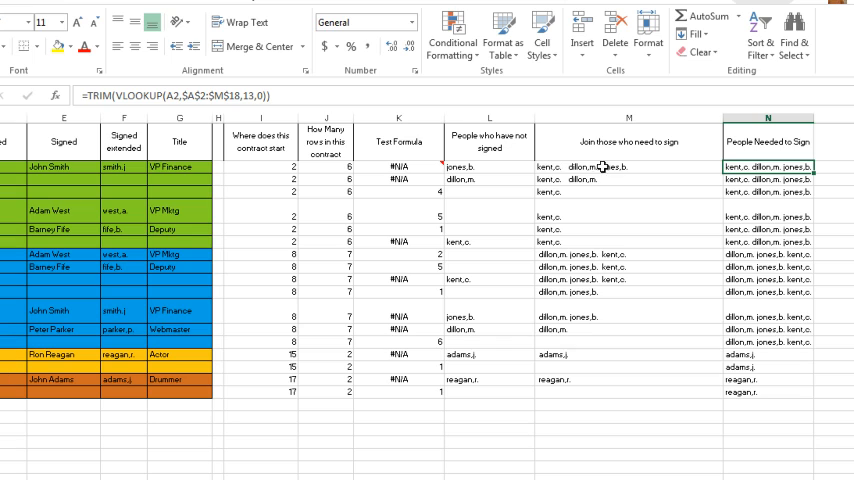
mouse_move(590, 166)
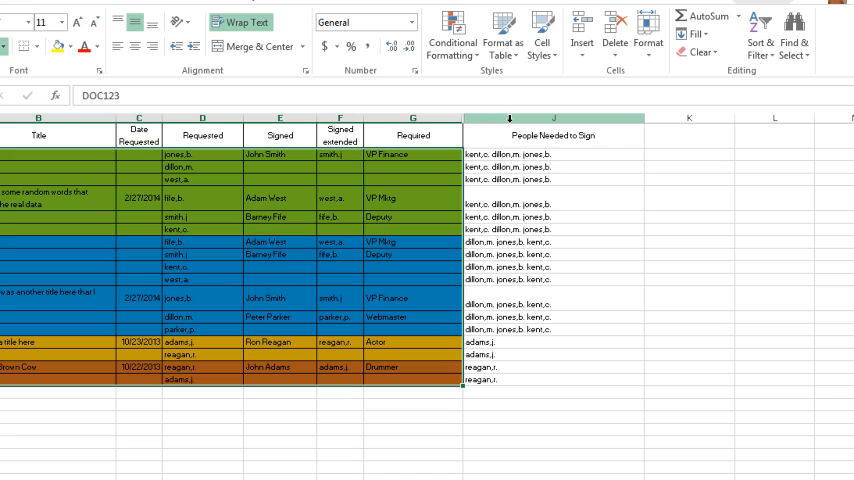
click(552, 154)
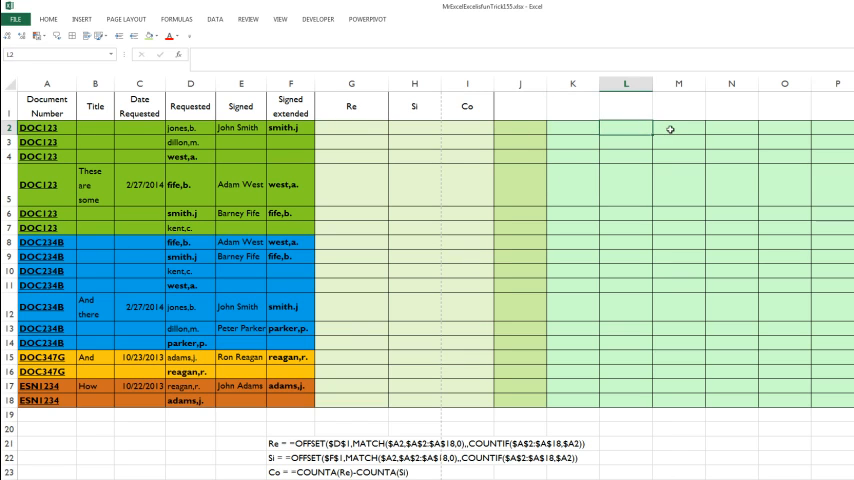
click(678, 128)
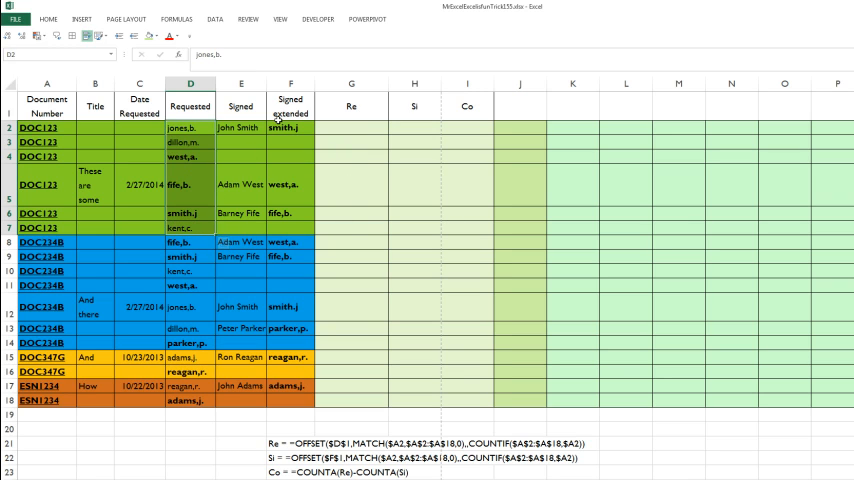
click(290, 107)
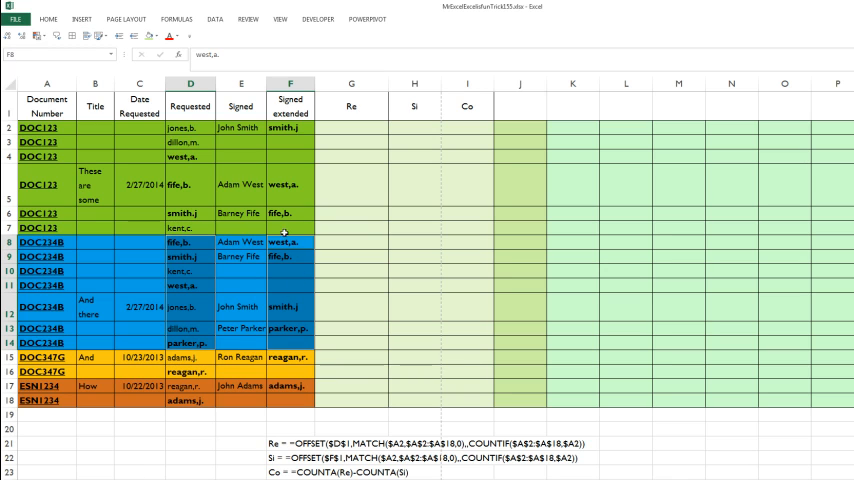
mouse_move(307, 254)
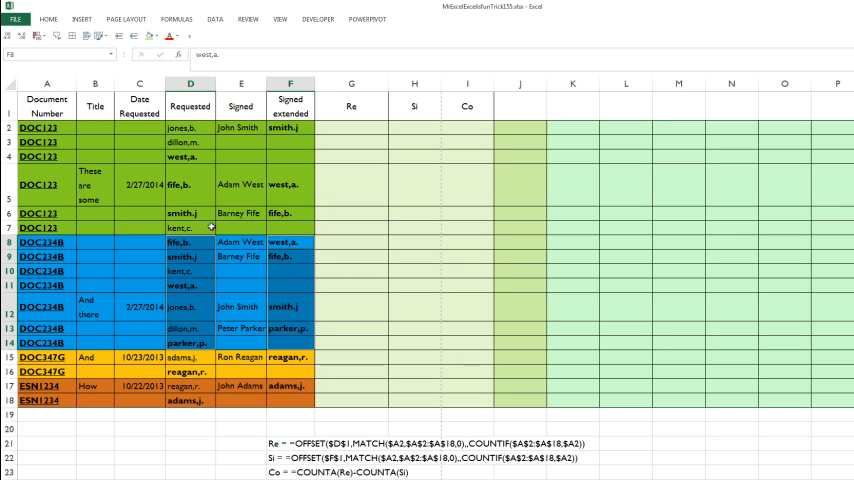
mouse_move(302, 261)
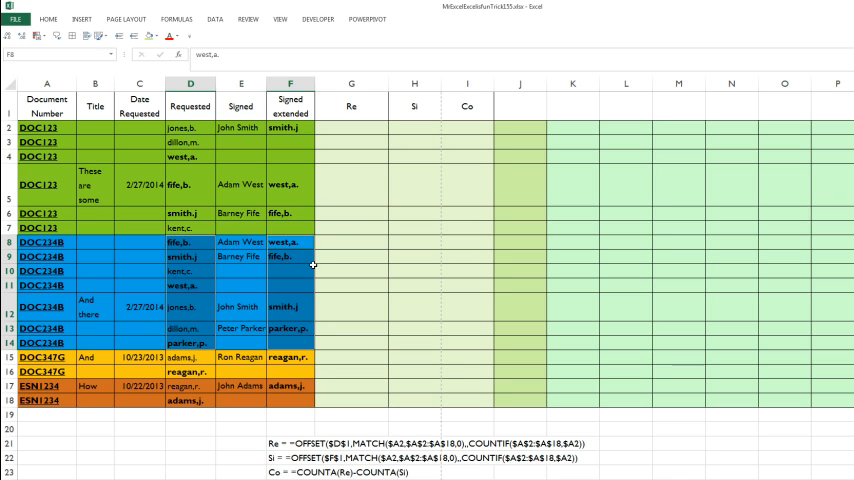
mouse_move(349, 124)
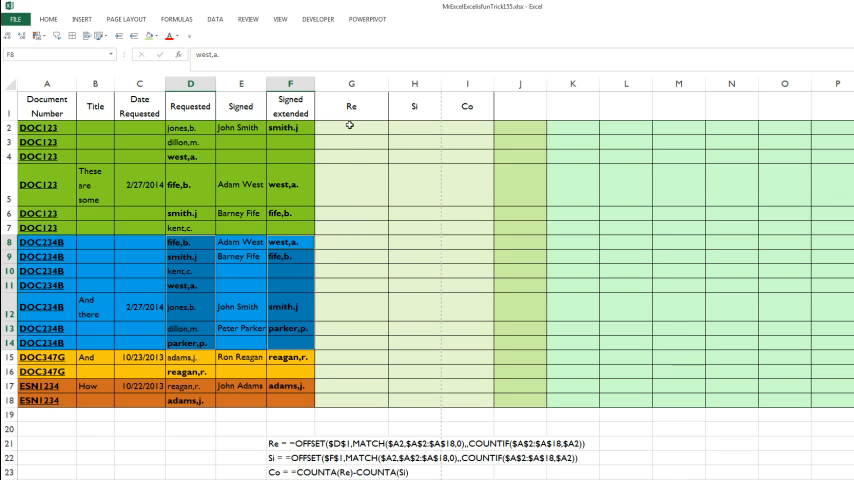
click(351, 125)
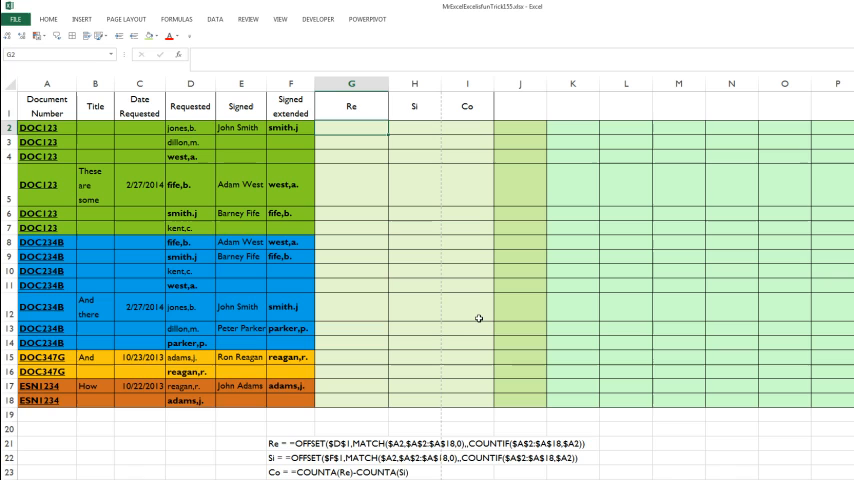
Enter =OFFSET($D$1,MATCH($A2,$A$2:$A$18,0) in G2, referencing D2, A2 and A2:A18
text(=o)
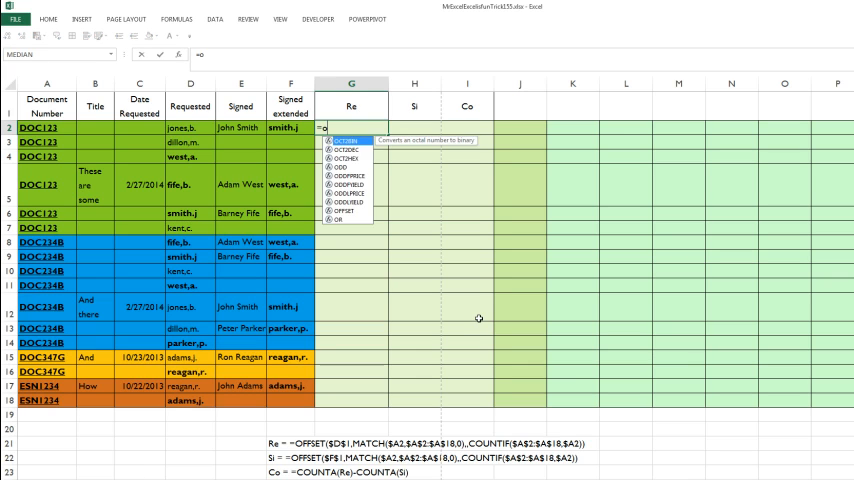
text(OFFSET()
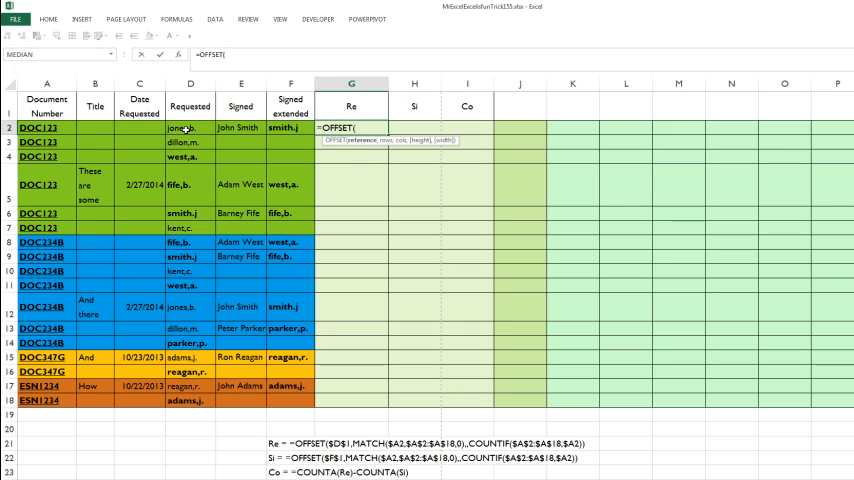
click(188, 128)
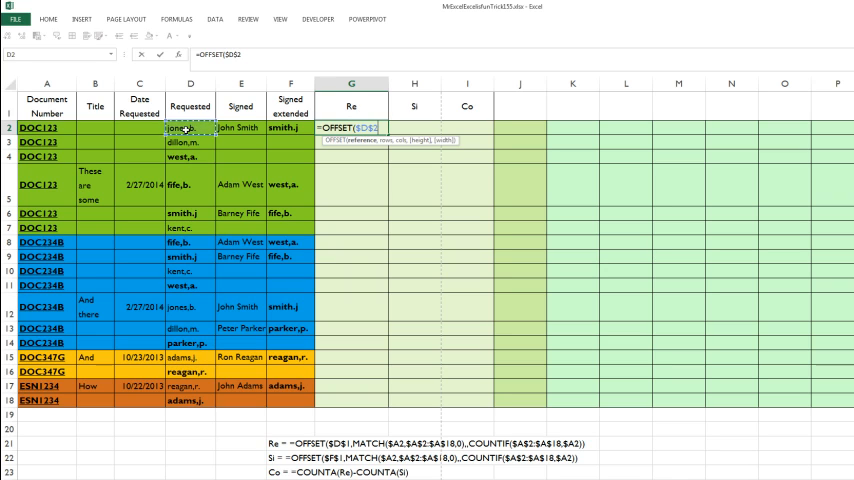
text(,)
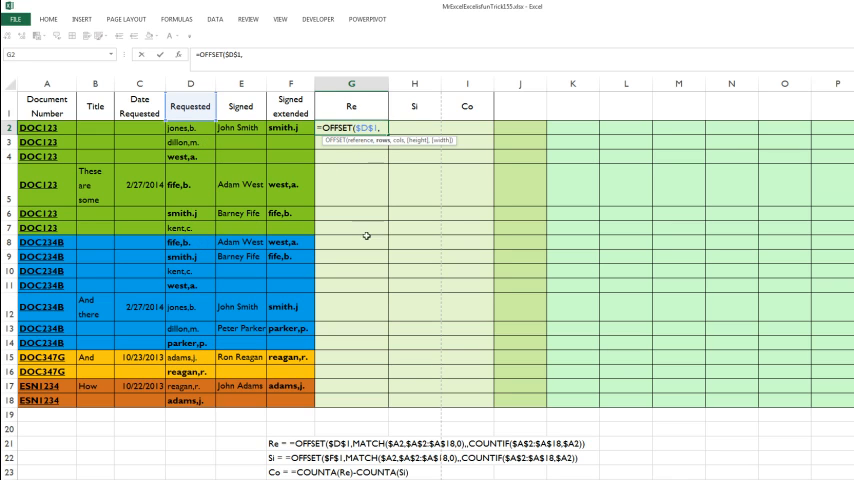
text(,MATCH()
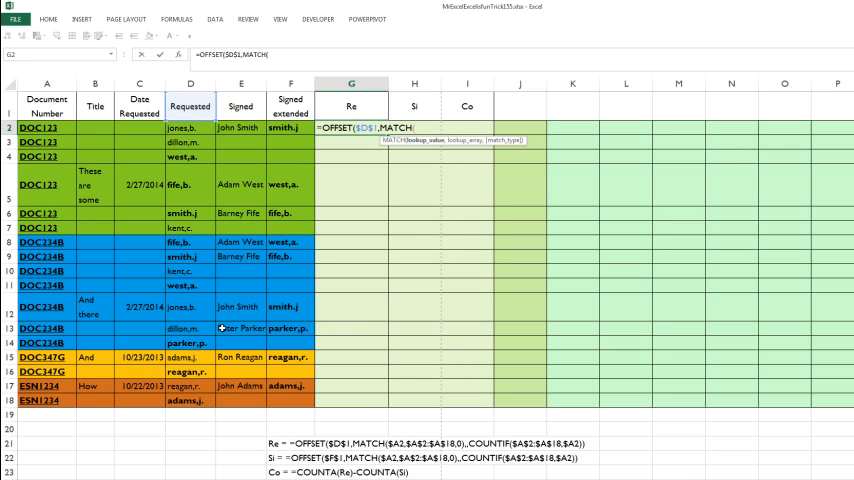
click(45, 128)
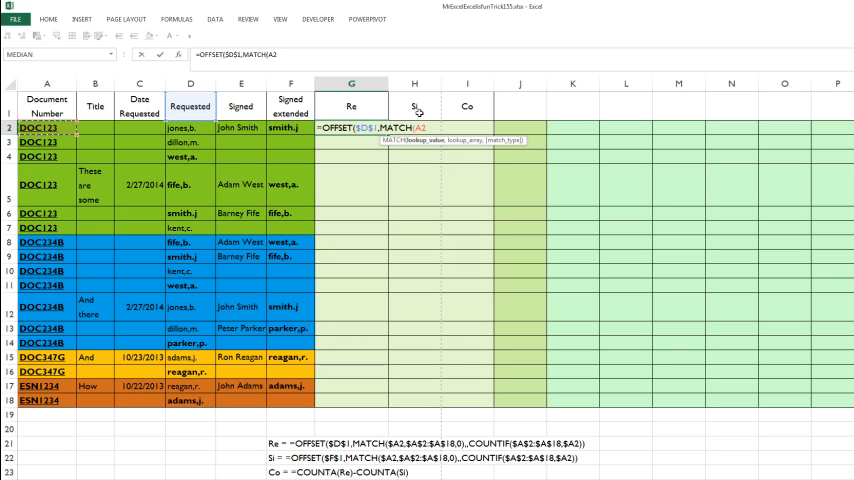
mouse_move(554, 113)
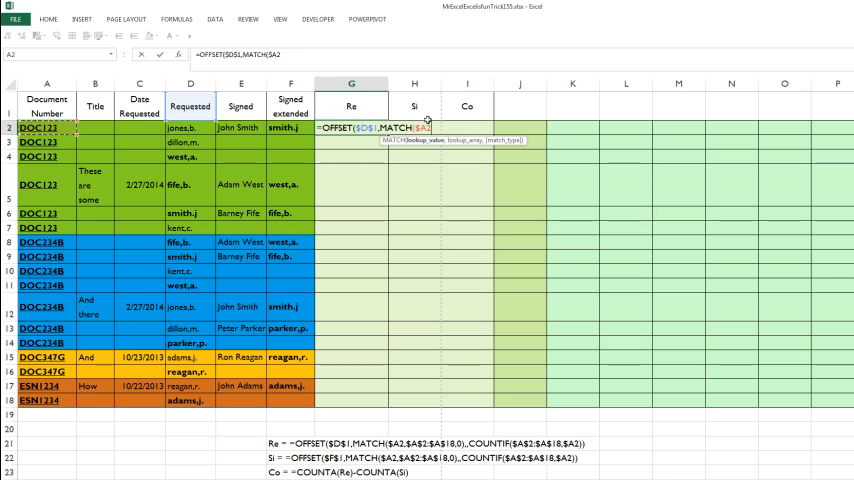
mouse_move(416, 202)
text(,)
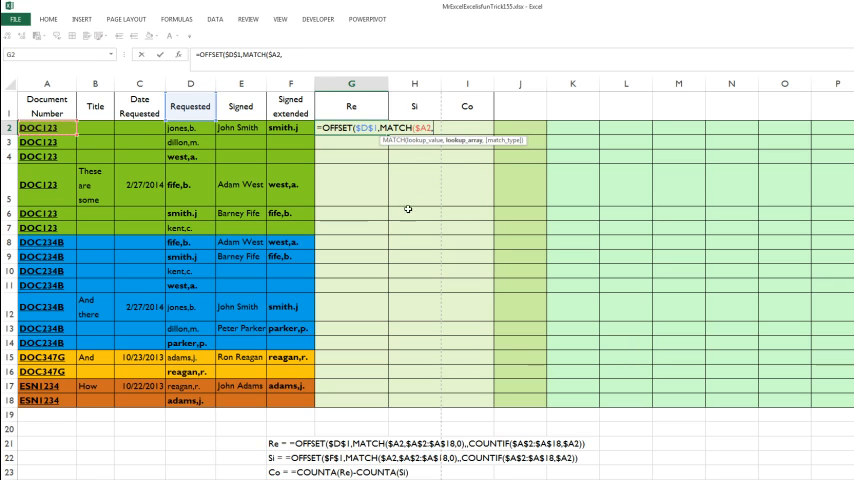
drag(46, 131, 46, 320)
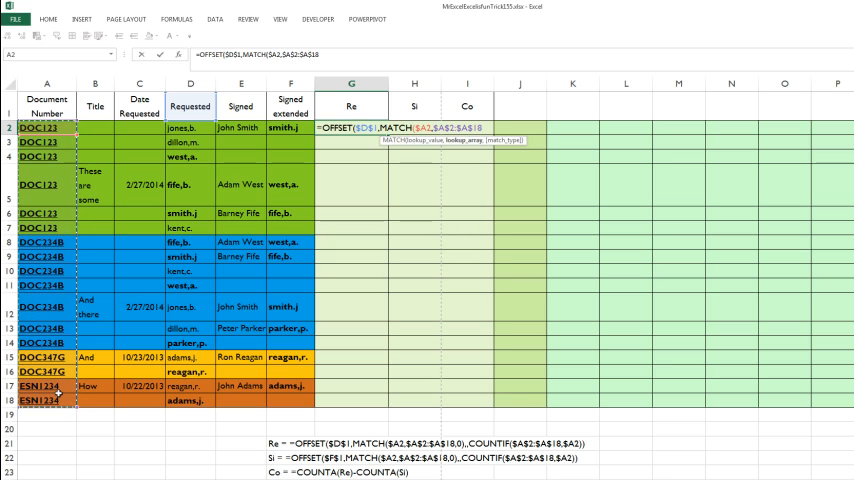
text(,0))
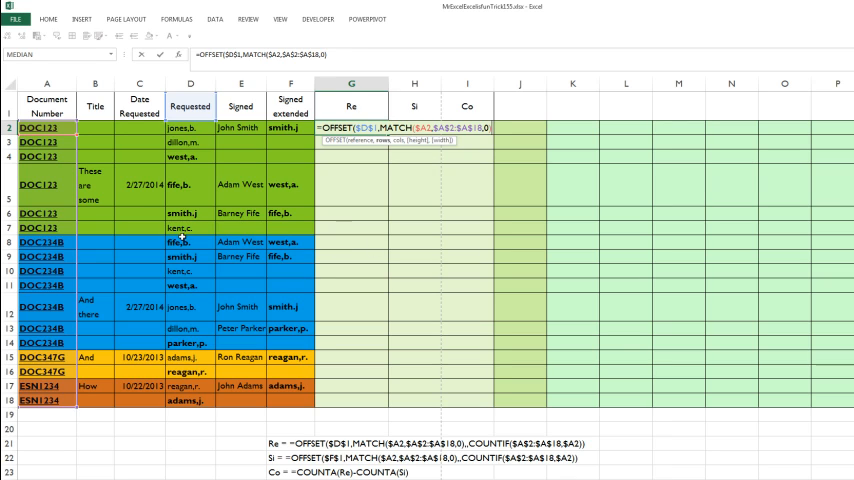
mouse_move(92, 247)
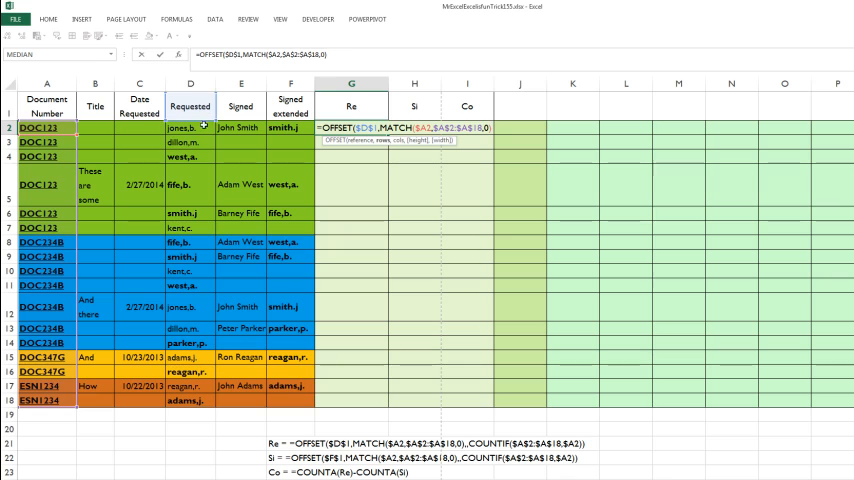
mouse_move(195, 240)
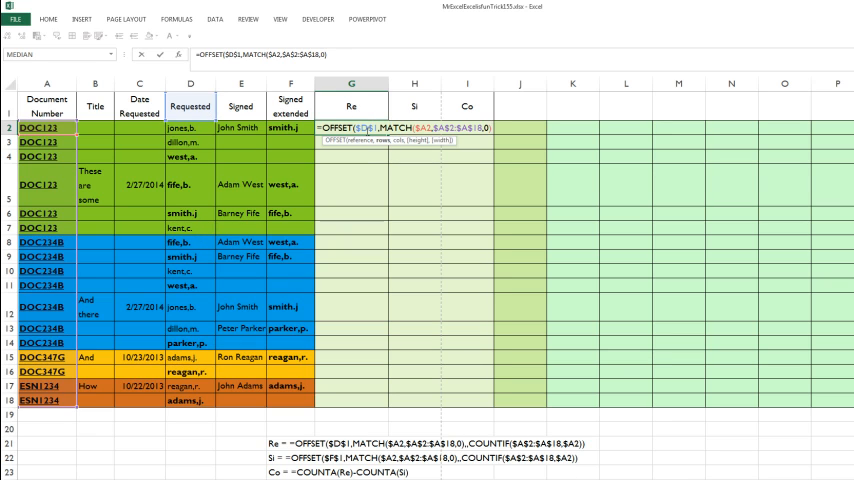
Add the height argument ,,COUNTIF($A$2:$A$18,$A2) to the OFFSET formula
text(,)
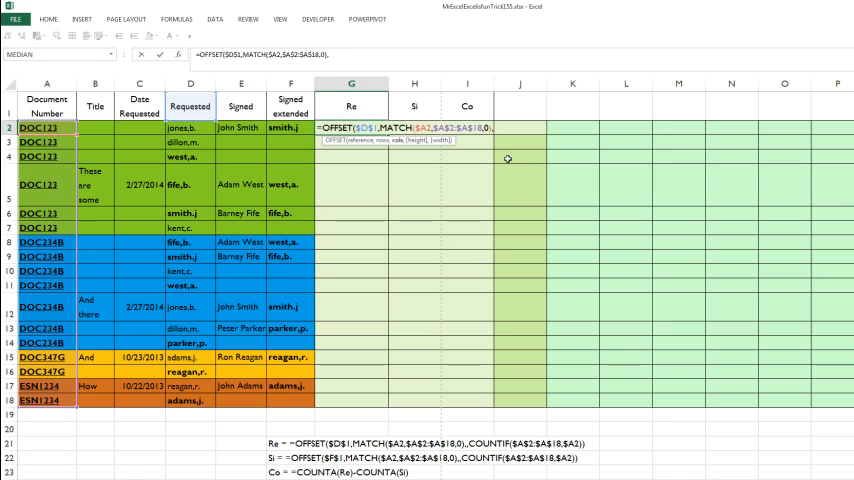
mouse_move(481, 191)
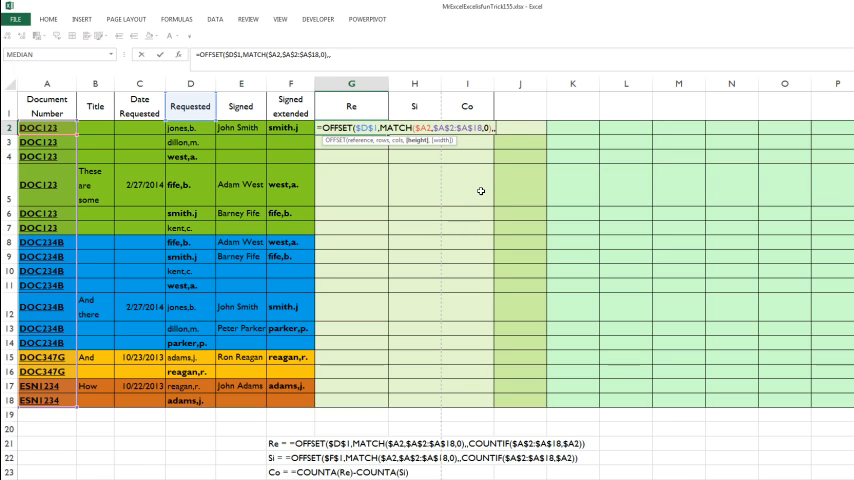
text(counti)
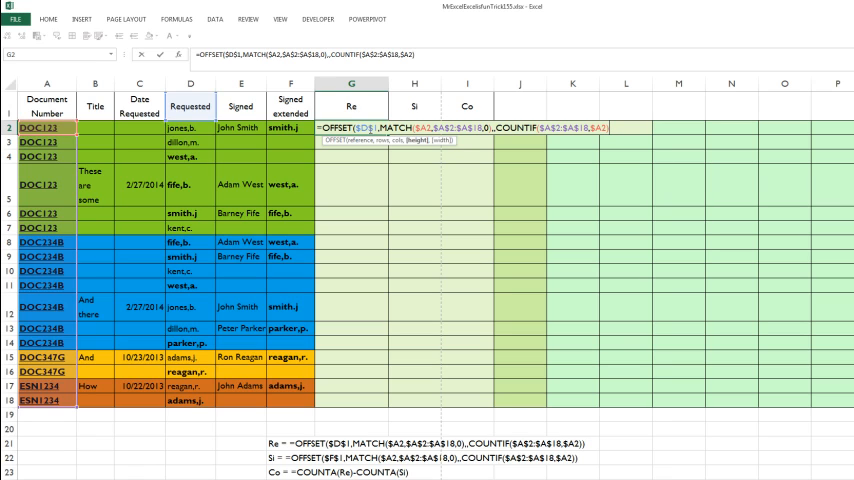
mouse_move(723, 326)
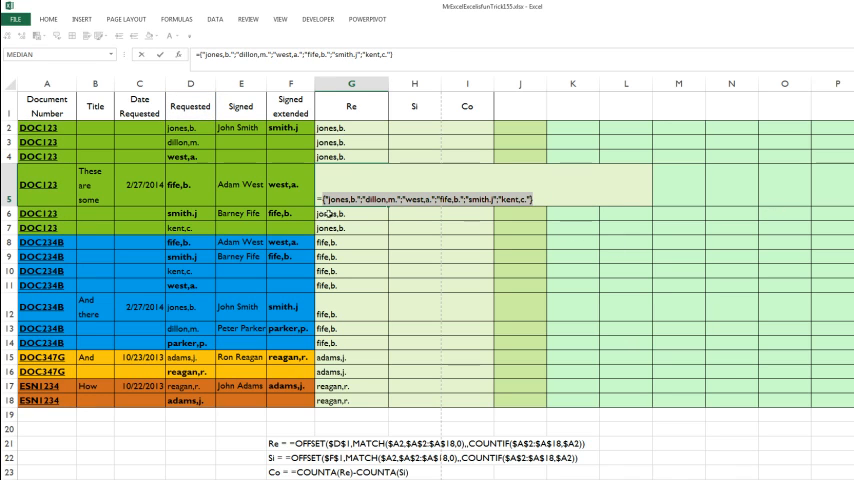
mouse_move(387, 257)
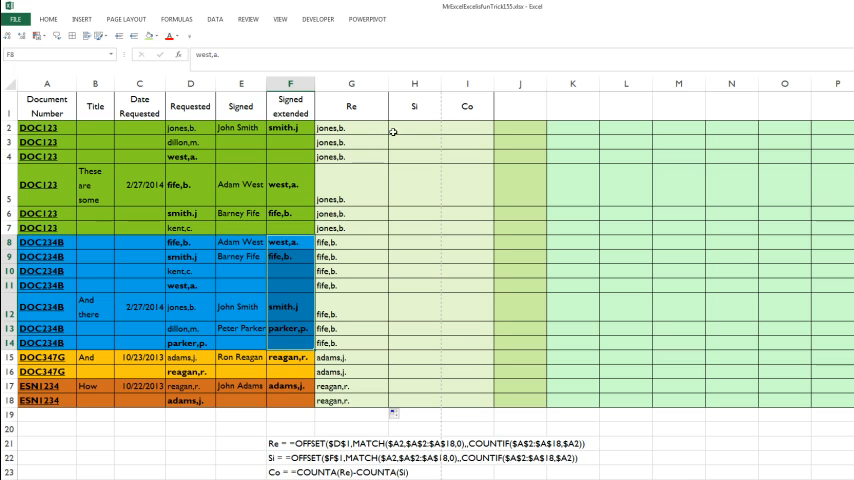
Begin the matching Si formula in cell H2
double_click(351, 128)
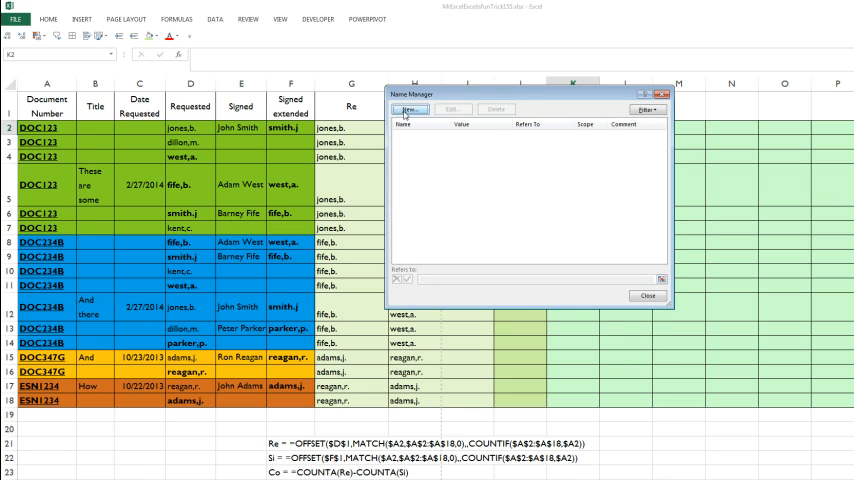
Define the workbook names Re and Si with their OFFSET formulas in Name Manager
click(407, 109)
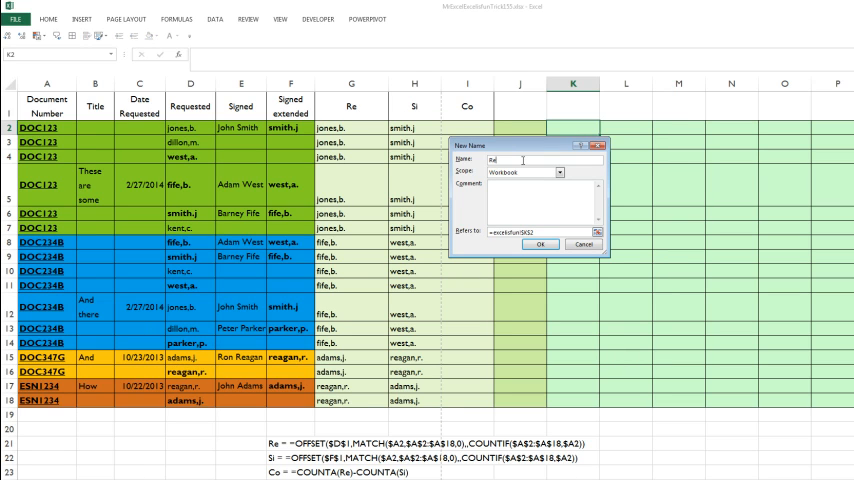
text(e)
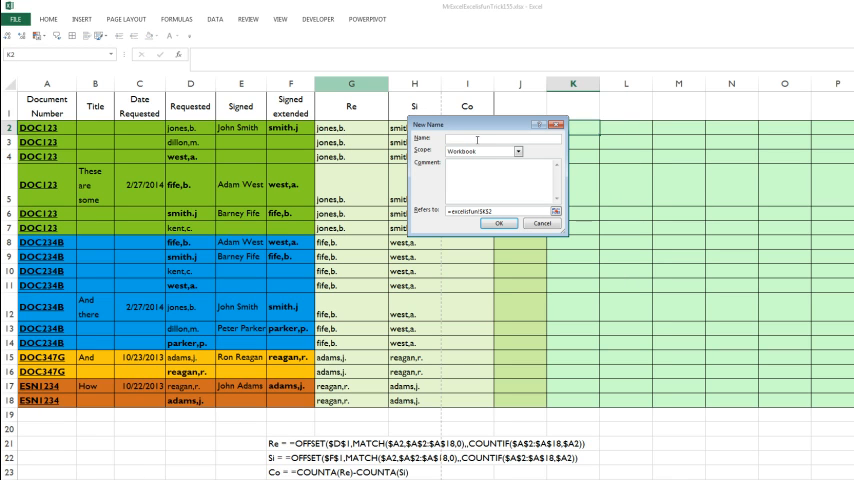
text(Si)
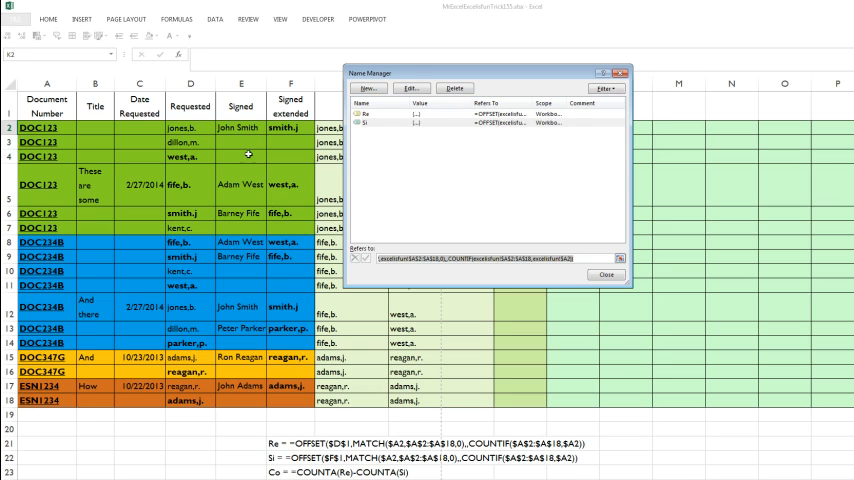
mouse_move(290, 189)
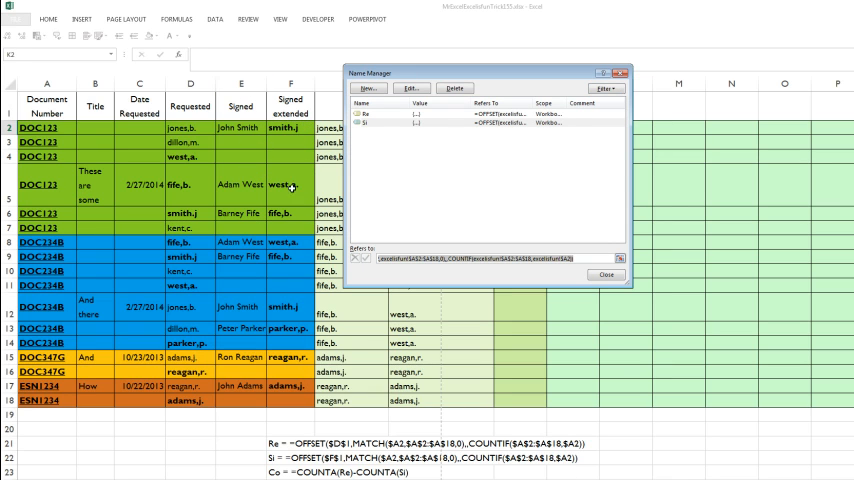
mouse_move(433, 238)
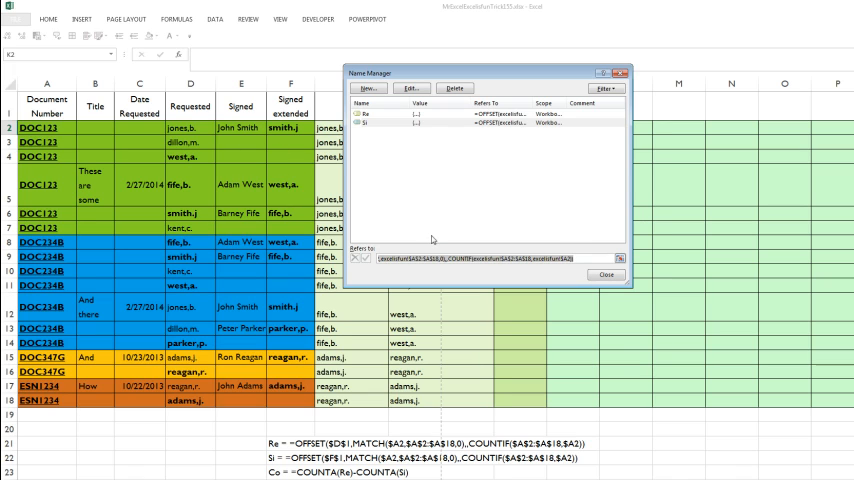
Create the name Co referring to =COUNTA(Re)-COUNTA(Si) and close Name Manager
click(368, 88)
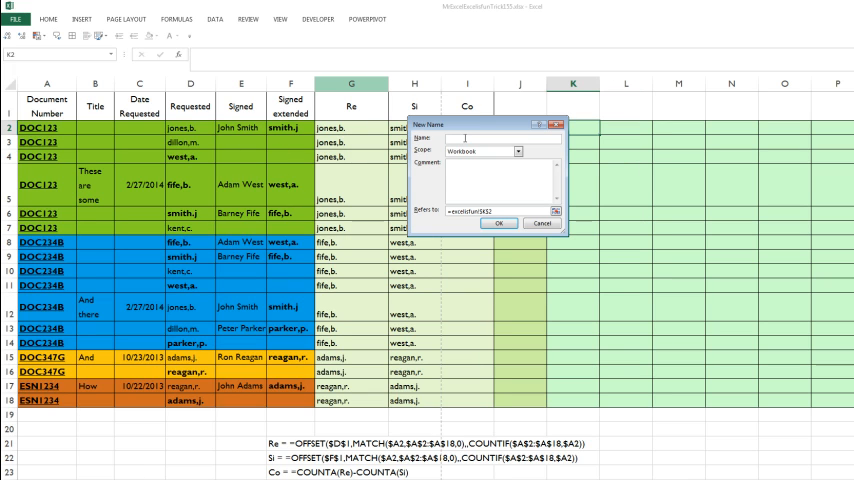
text(Co)
click(498, 211)
text(=)
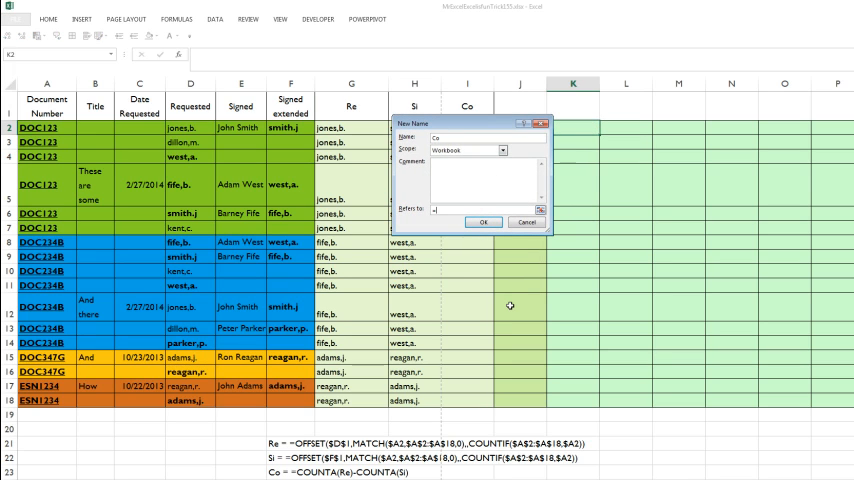
text(COUNTA(Re)-)
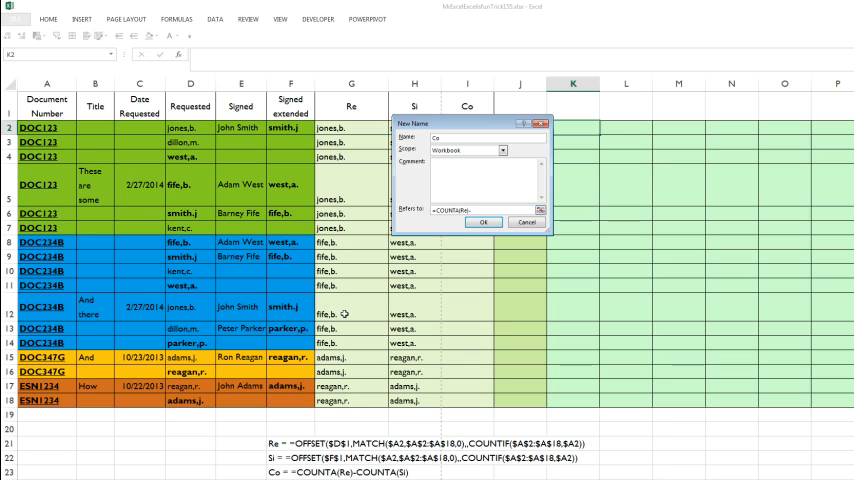
text(COUNTA()
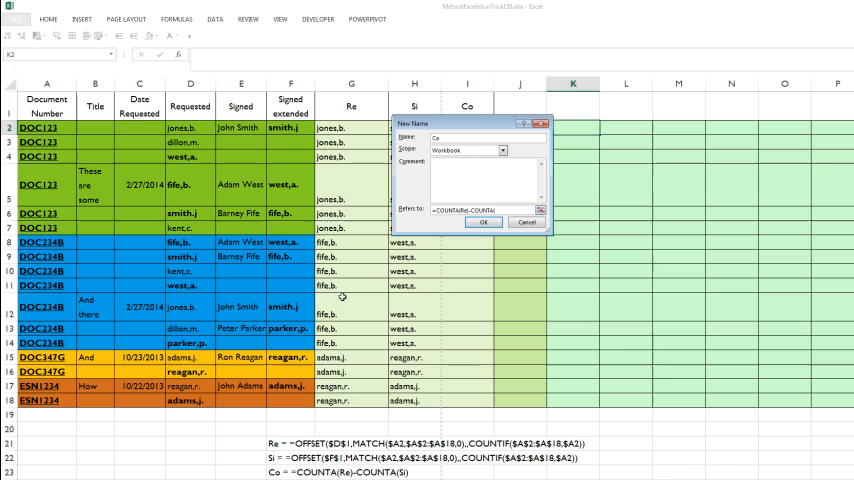
mouse_move(594, 273)
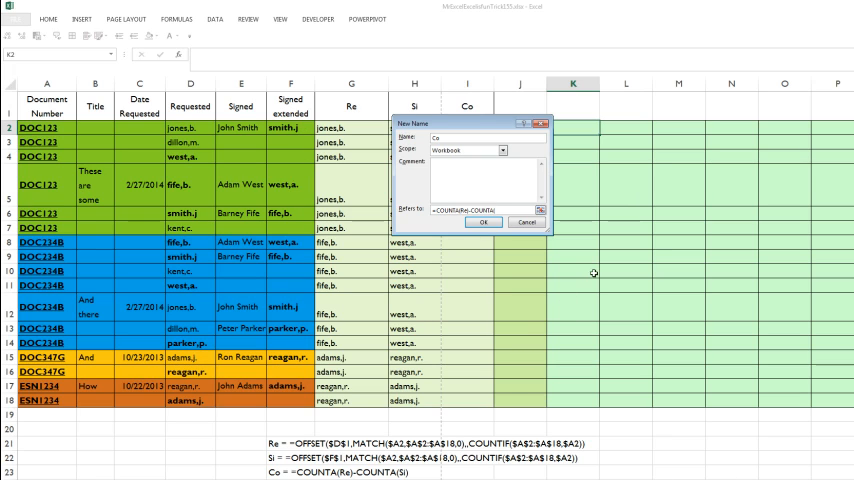
text(Si))
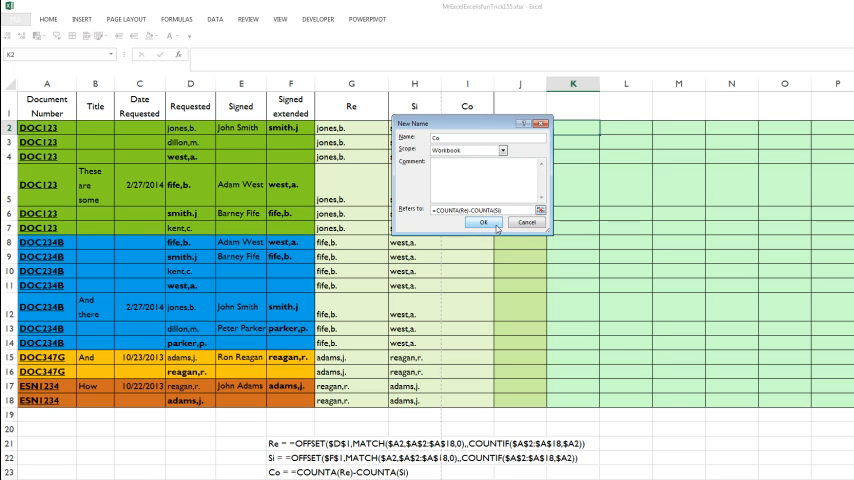
click(481, 223)
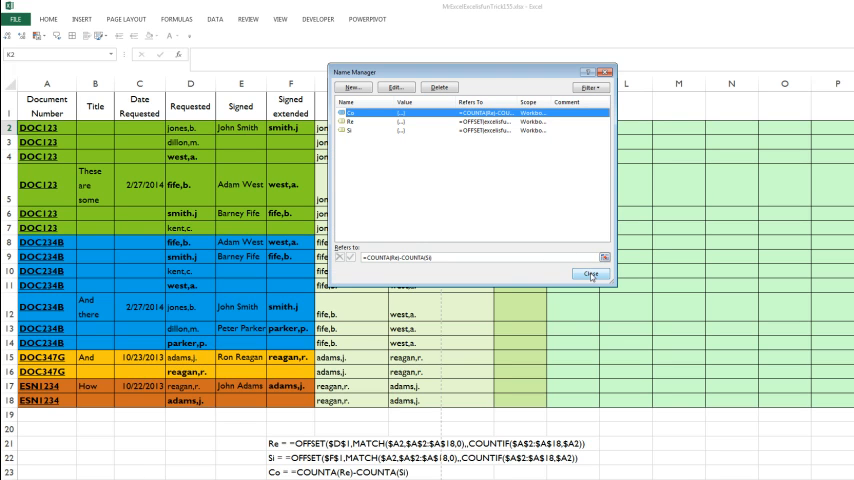
click(591, 274)
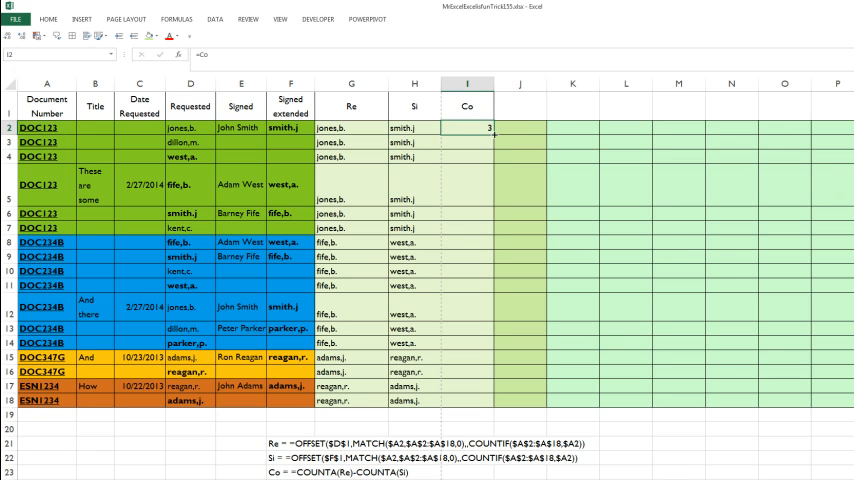
Copy =Co from I2 down through I18 to show each document's unsigned count
drag(488, 128, 488, 410)
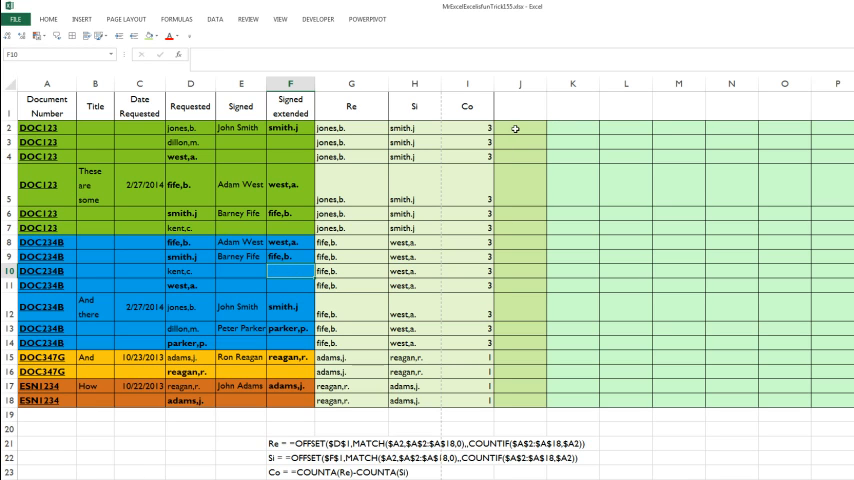
mouse_move(529, 136)
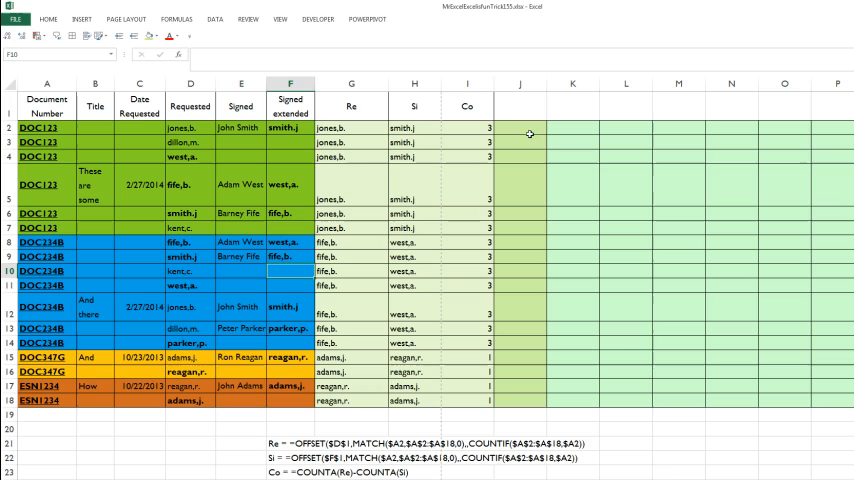
mouse_move(225, 130)
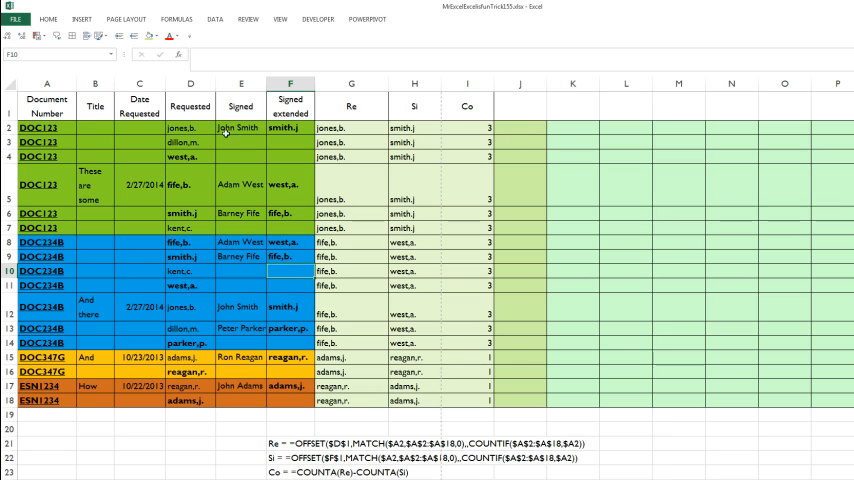
mouse_move(814, 127)
text(=)
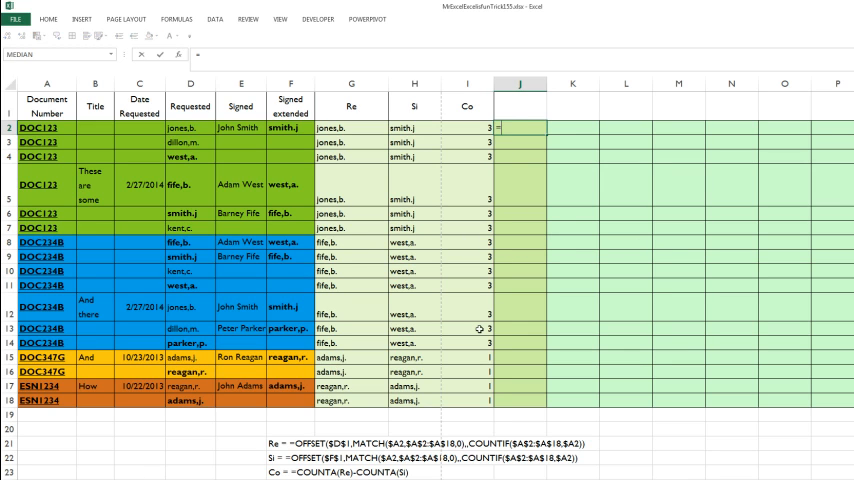
Enter =IF(A1<>A2,A2&" =","") in J2 to label each document's first row
text(IF()
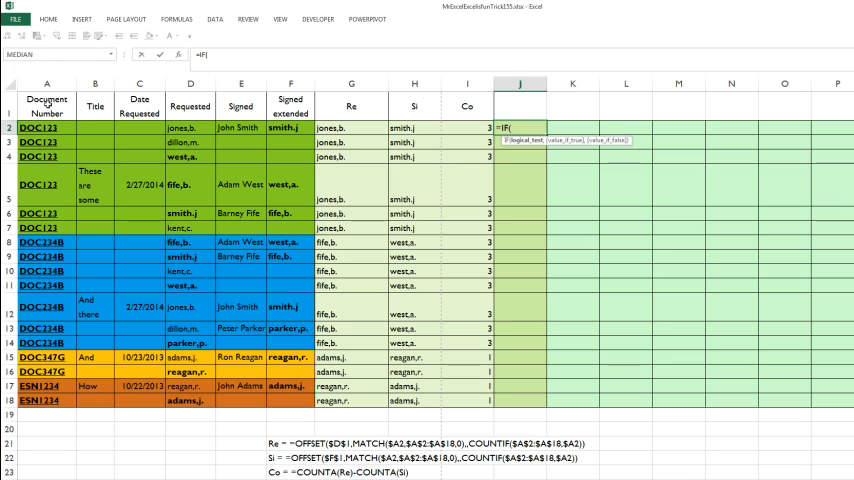
text(A1<>A2)
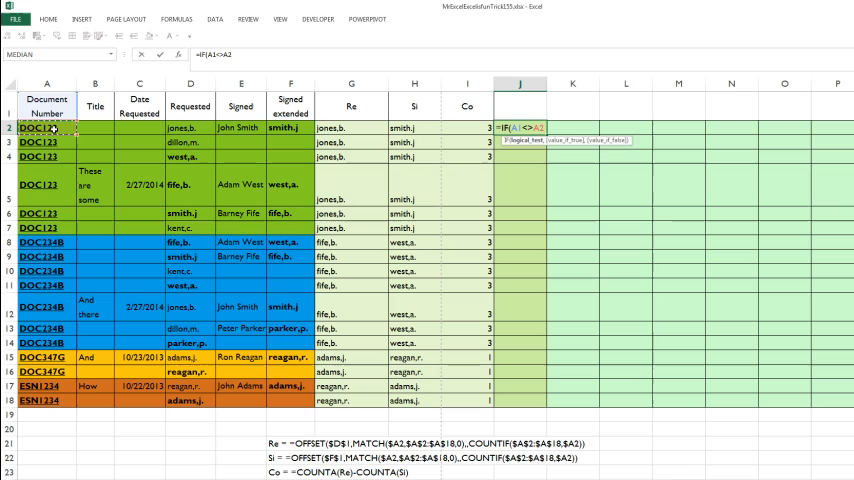
text(,A2)
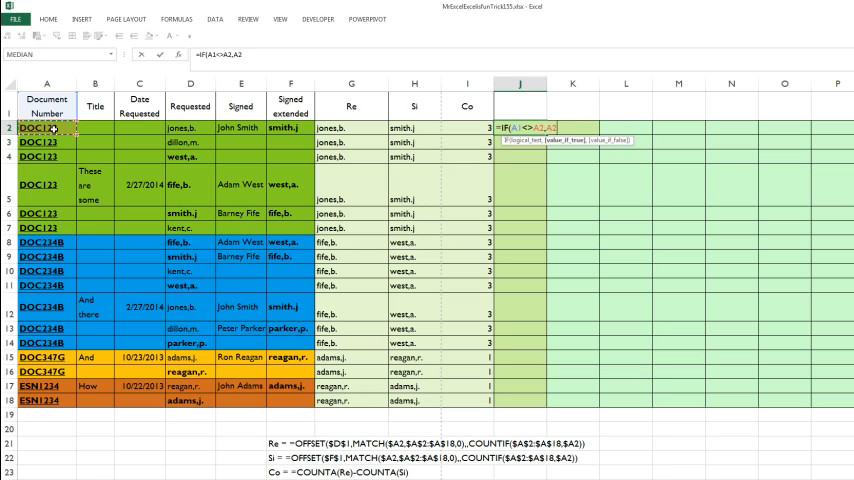
text(&")
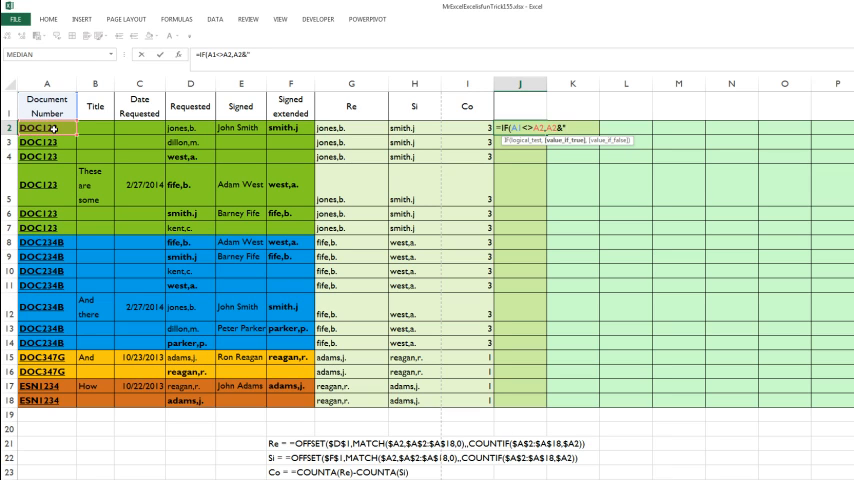
text(=",")
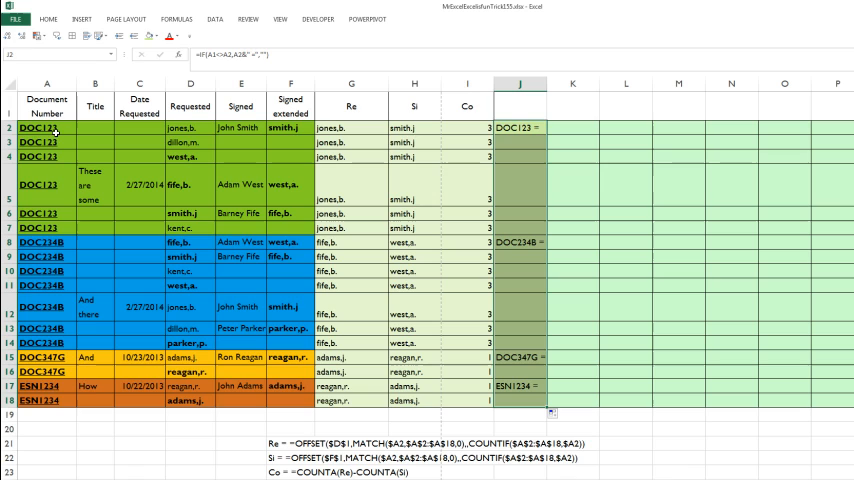
mouse_move(708, 154)
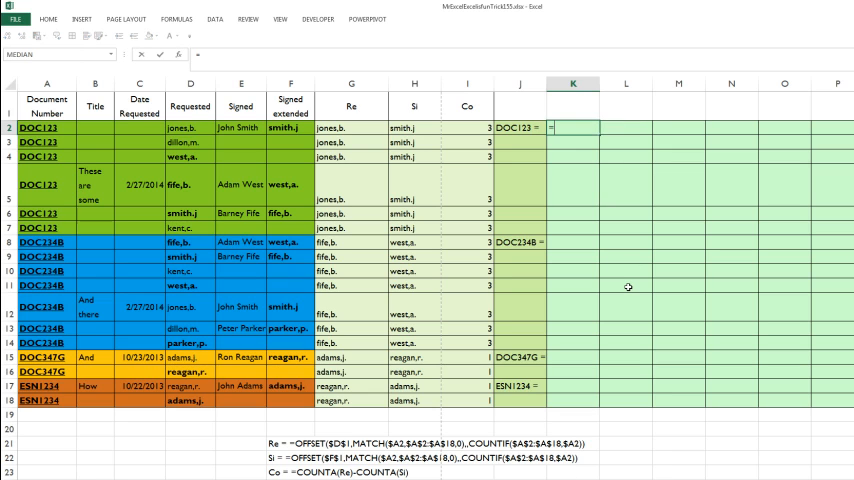
Type =INDEX(Re,AGGREGATE(15,6, in K2, choosing SMALL and 'Ignore error values'
text(=INDEX()
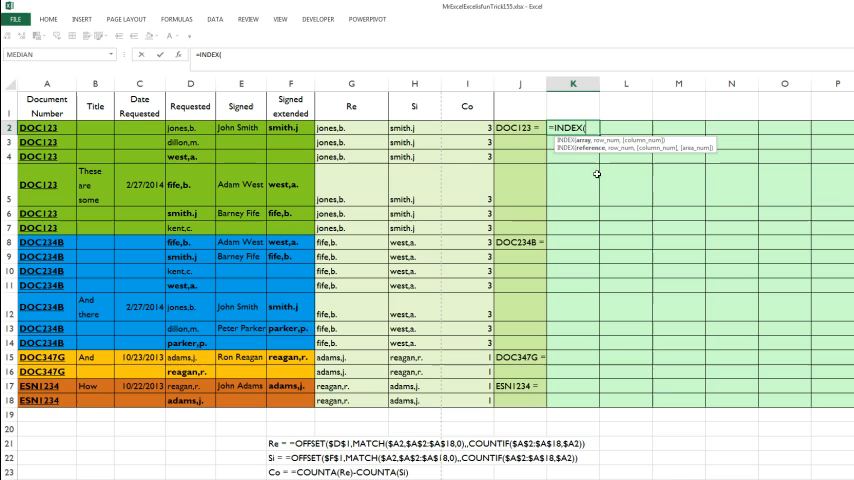
text(r)
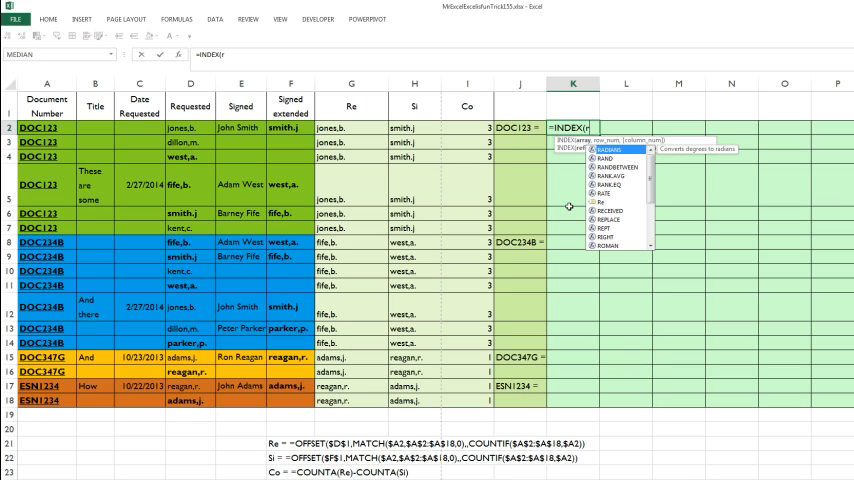
text(e,)
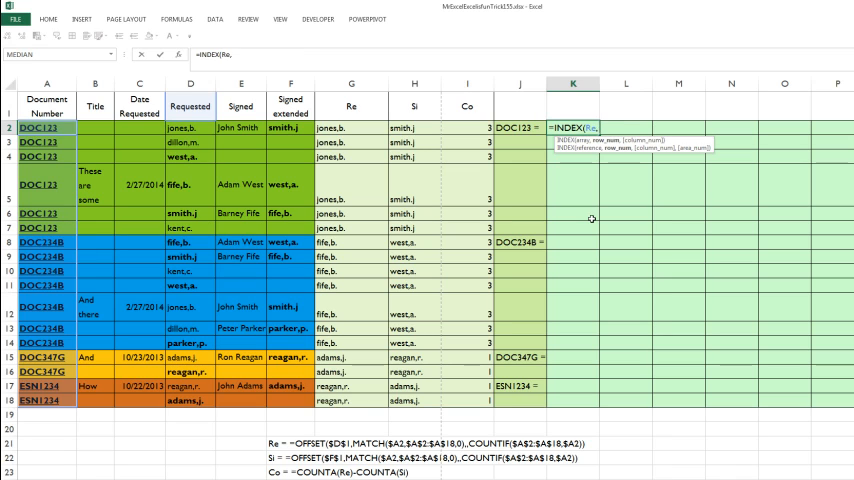
text(AGGREGATE()
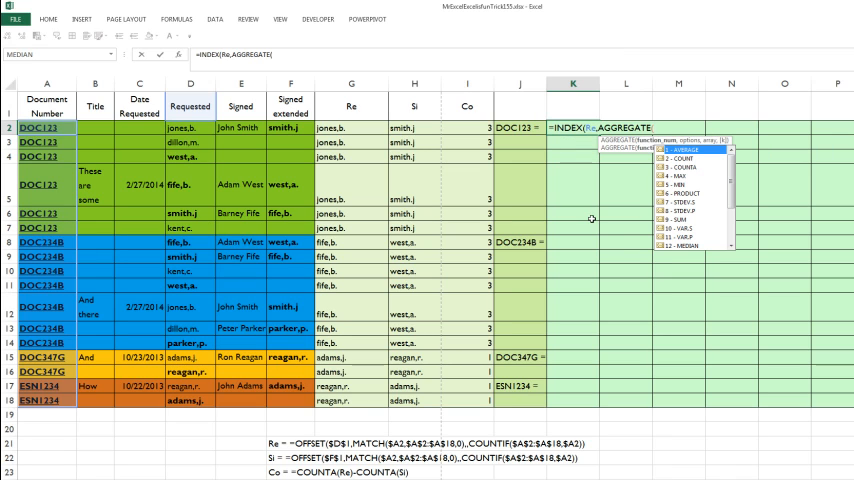
scroll(down, 3)
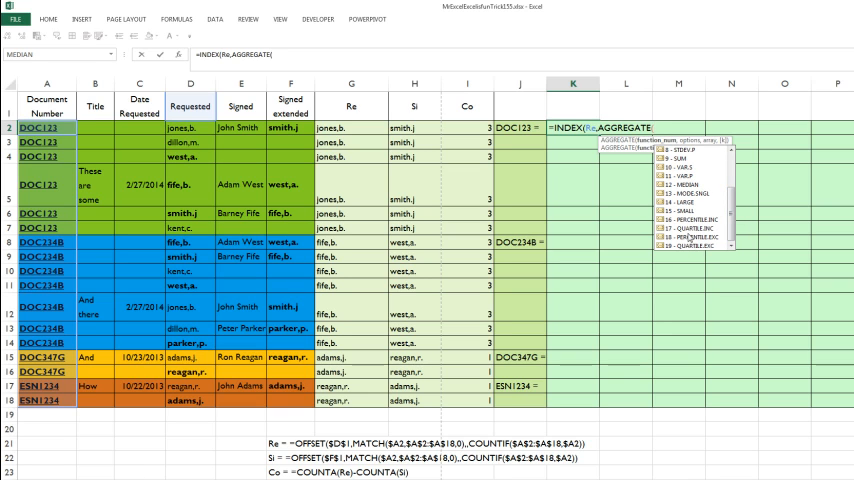
text(15)
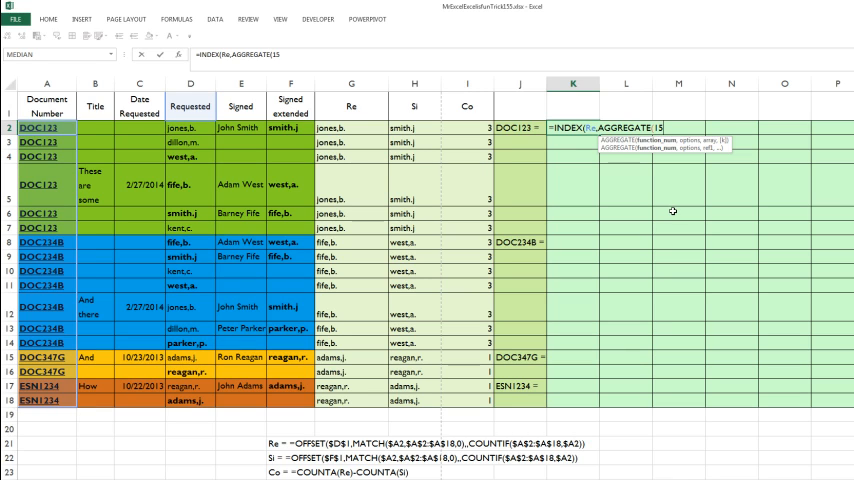
text(,)
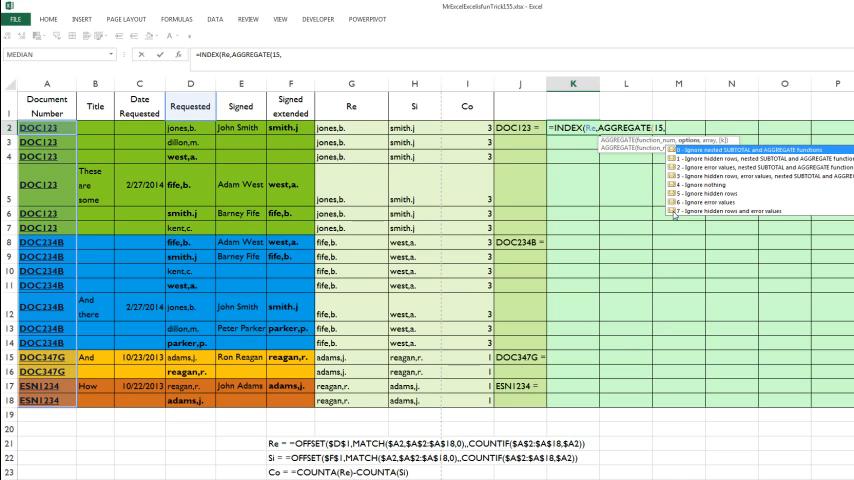
text(6,(r)
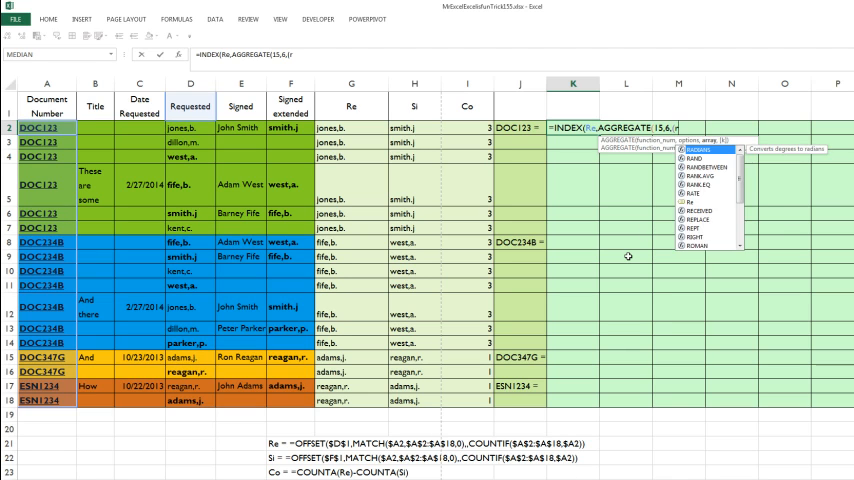
Continue with (ROW(Re)-MIN(ROW(Re))+1)/ISNA( for each row's relative position in Re
text(ROW()
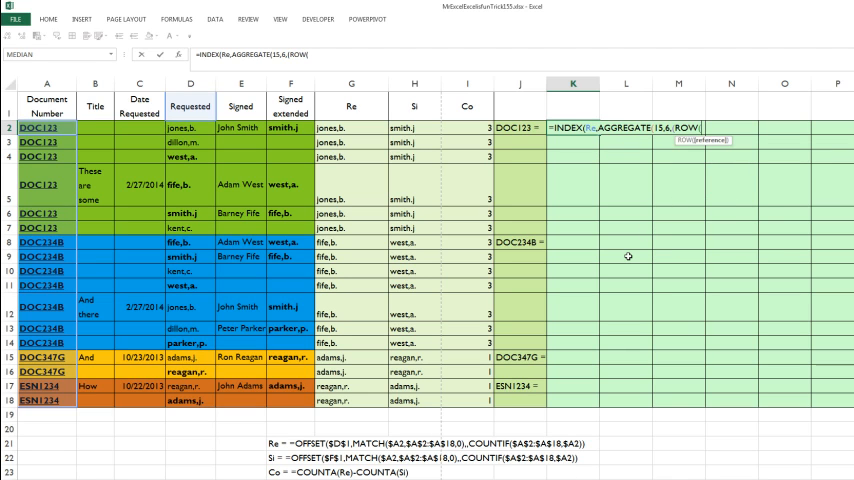
text(Re)
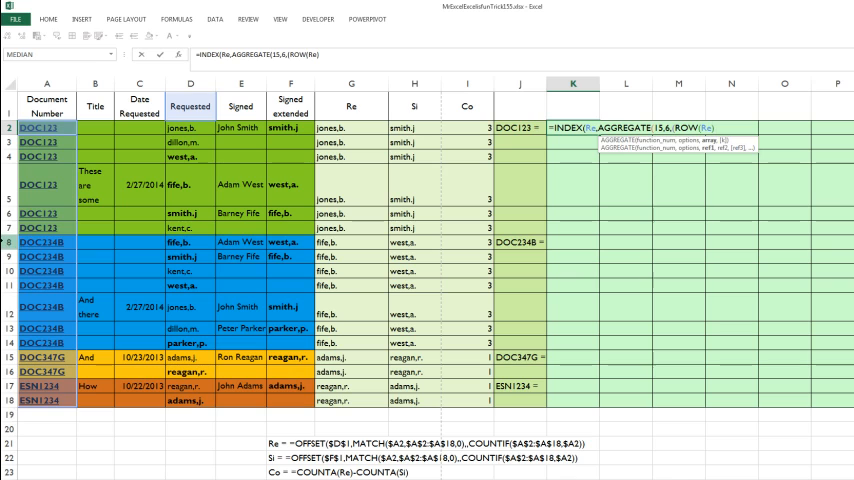
mouse_move(710, 192)
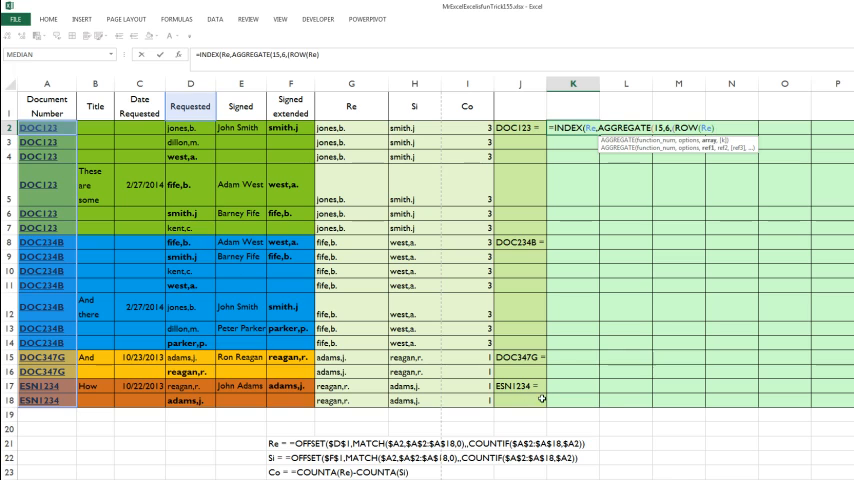
text(-MIN(ROW(Re)
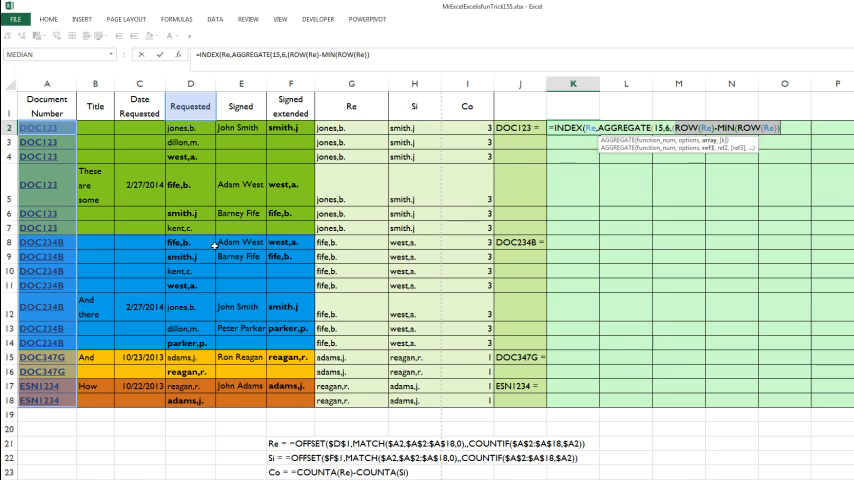
mouse_move(210, 306)
text(+1)
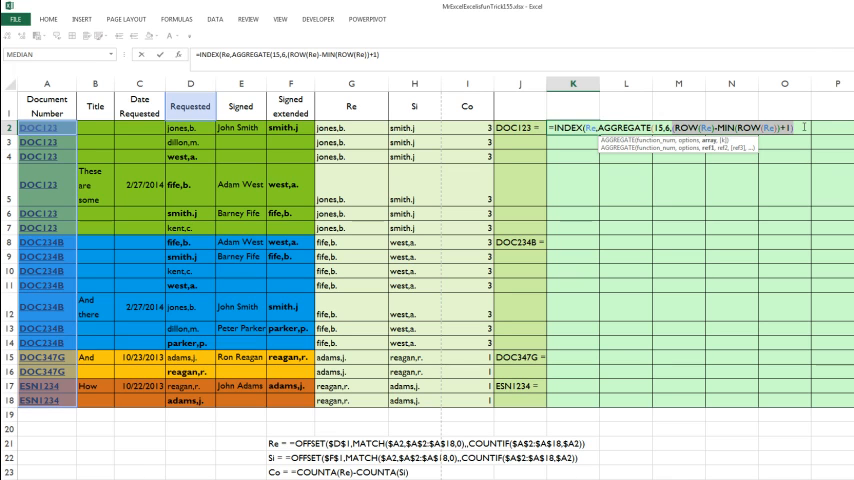
text())
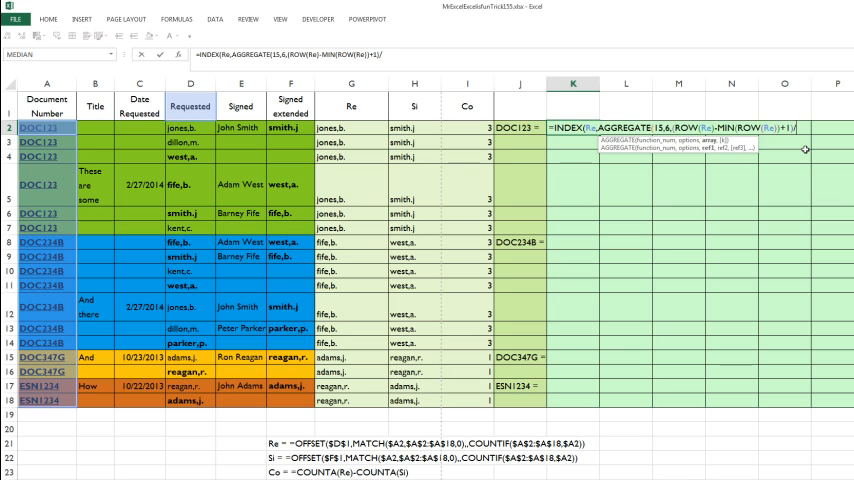
text(/i)
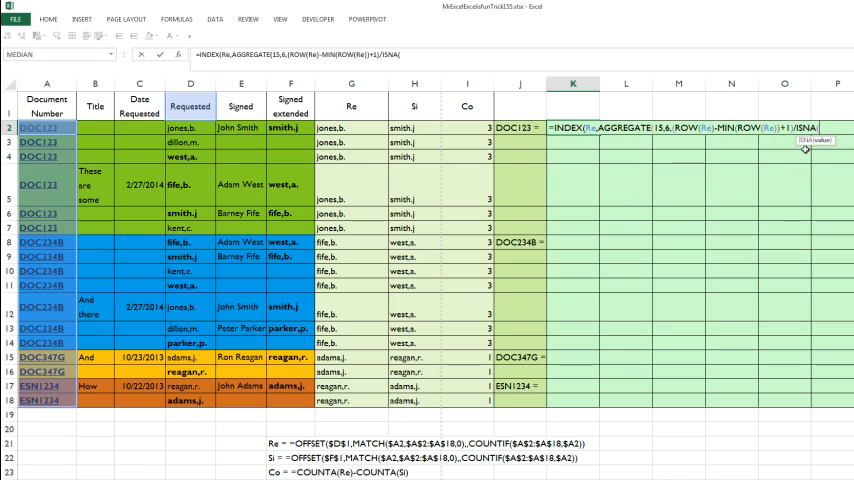
Add MATCH(Re,Si,0) inside ISNA to keep requested names missing from Si
text(mat)
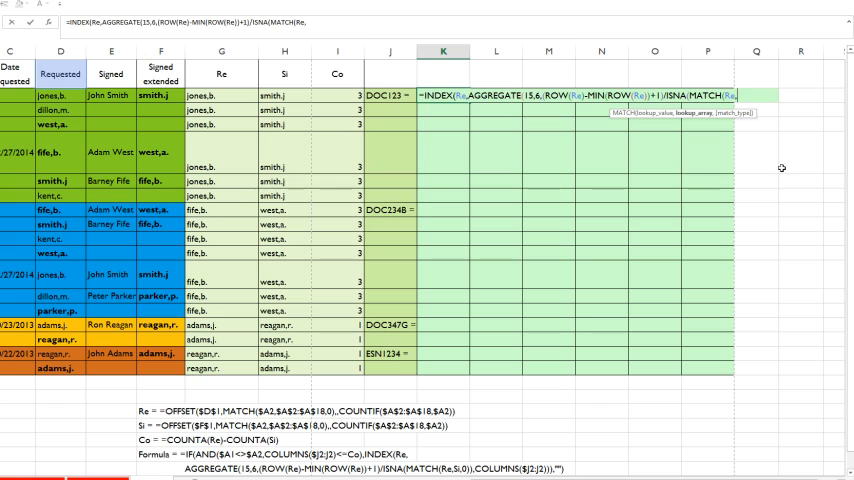
text(Si)
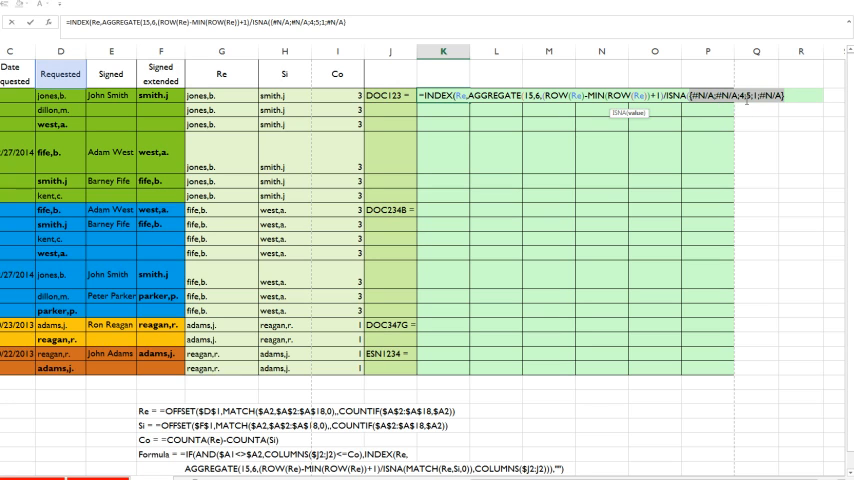
mouse_move(48, 190)
text(MATCH(Re,Si,0)),)
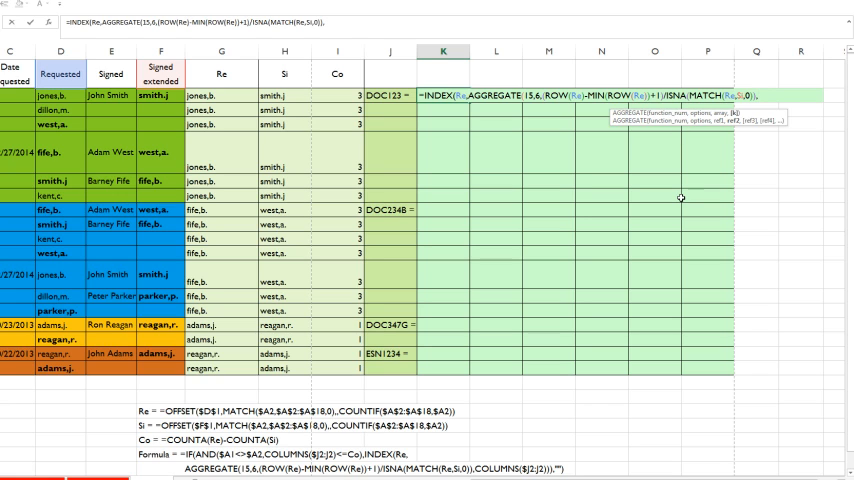
text(col)
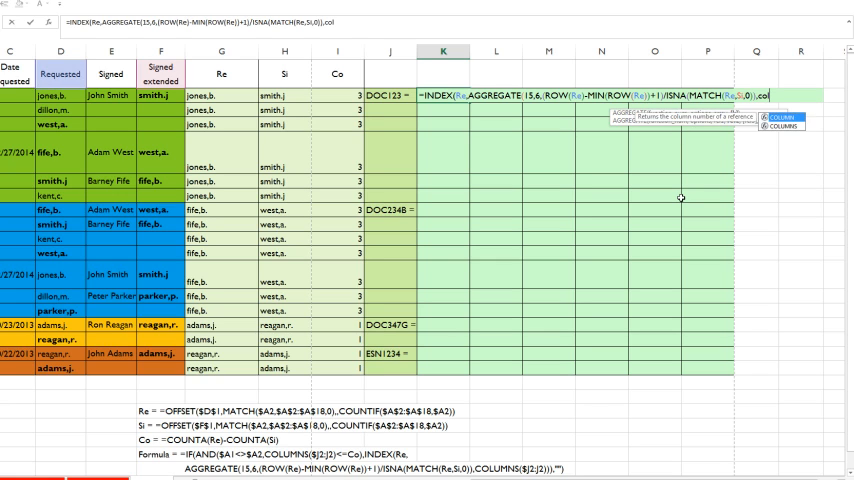
text(COLUMNS()
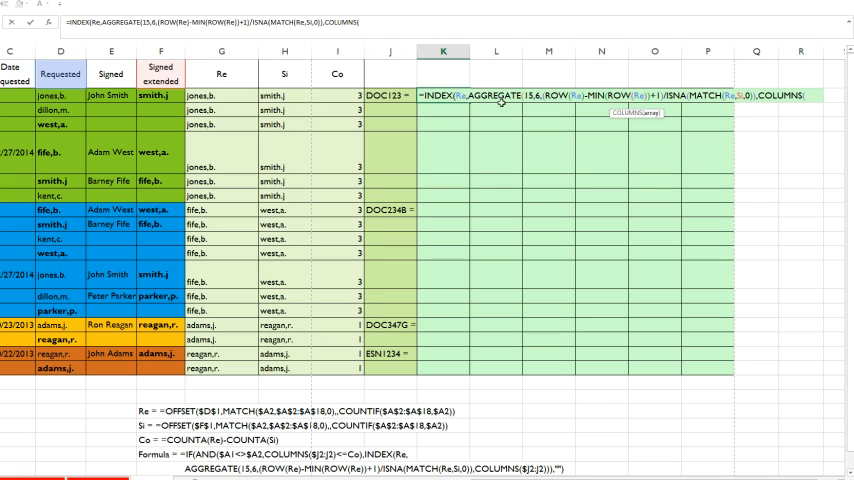
text($K2:K2)
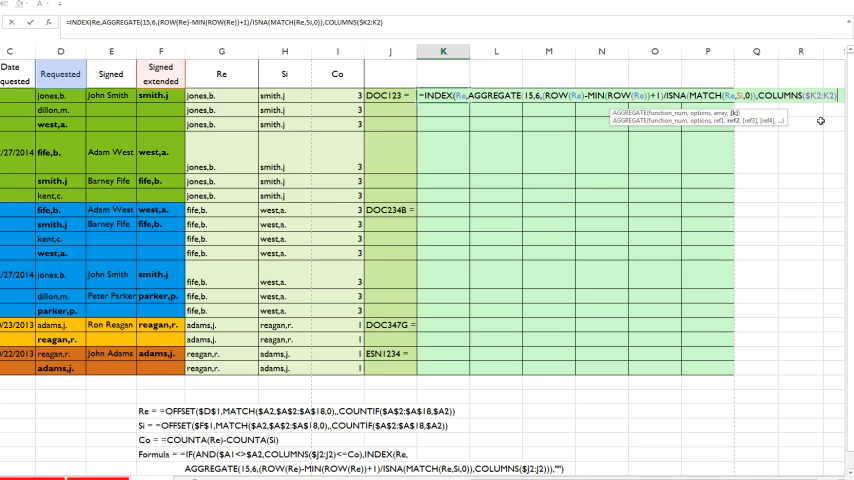
mouse_move(715, 123)
text())
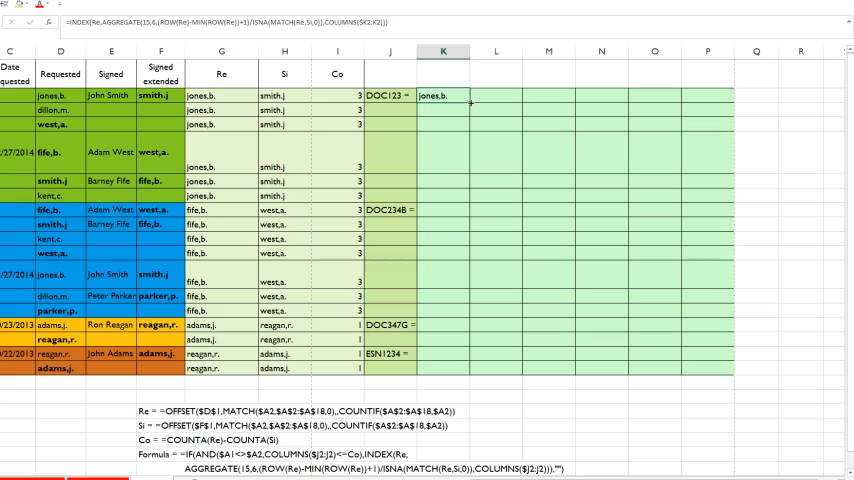
Fill the unsigned-names formula across K2:P18, listing names per document with #NUM! in spare columns
drag(468, 96, 735, 96)
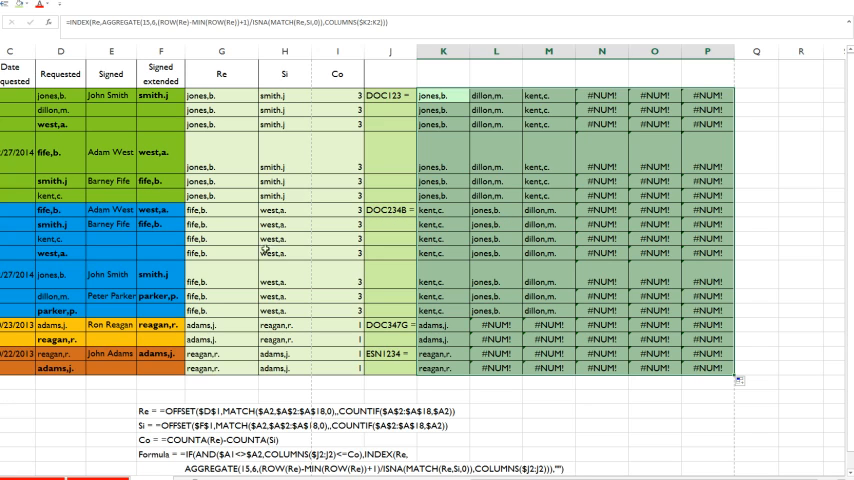
mouse_move(255, 208)
text(=D10)
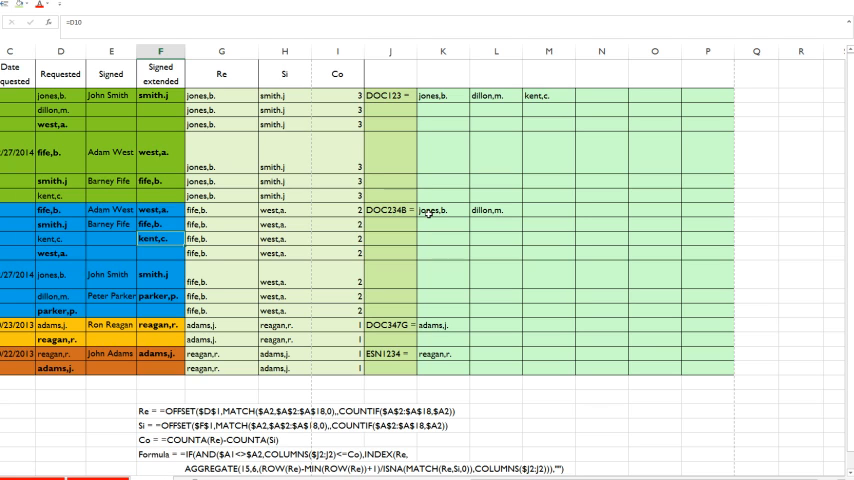
mouse_move(430, 94)
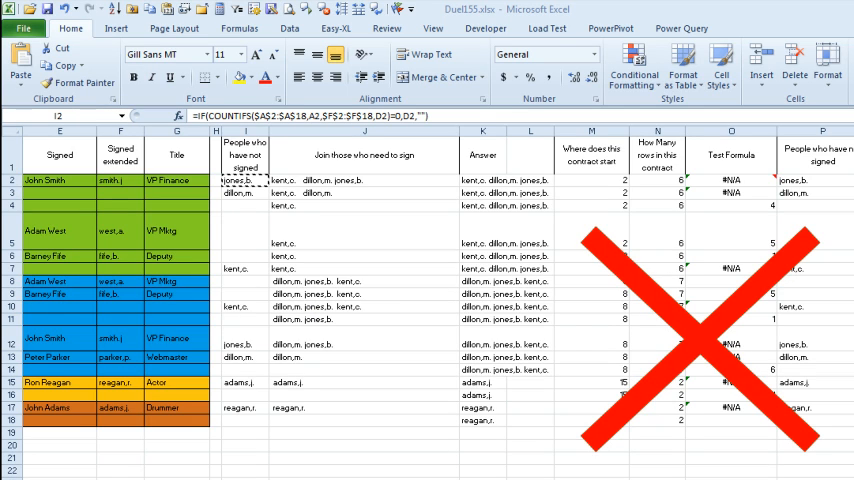
mouse_move(672, 199)
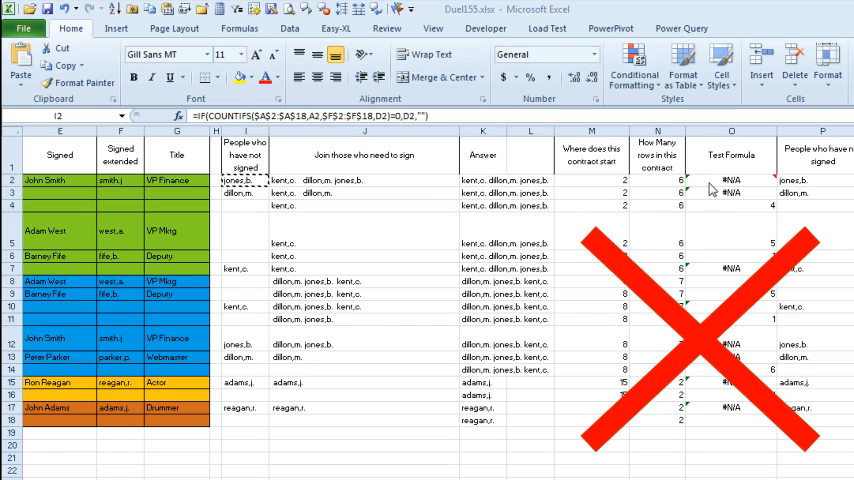
mouse_move(368, 213)
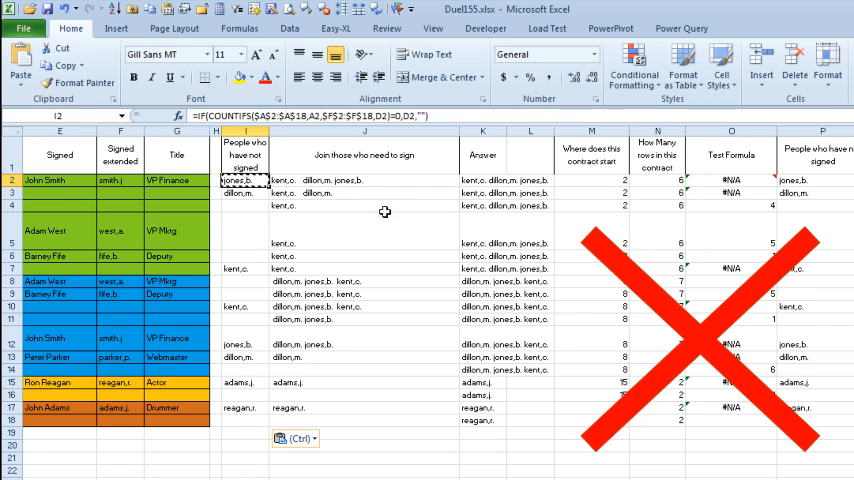
mouse_move(371, 232)
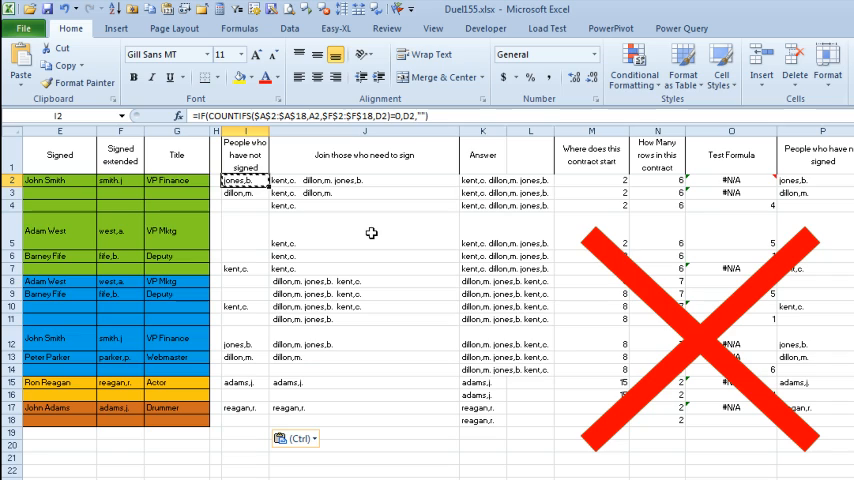
Select the cell holding the COUNTIFS not-signed formula in column I of Duel155.xlsx
click(244, 180)
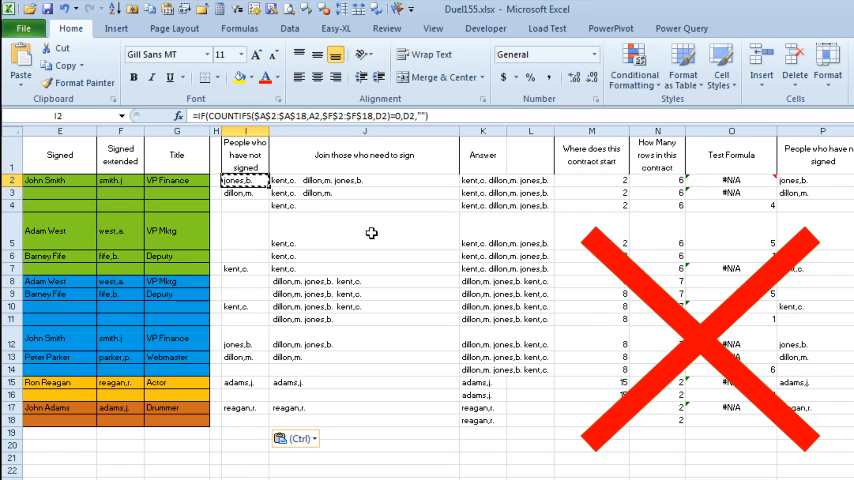